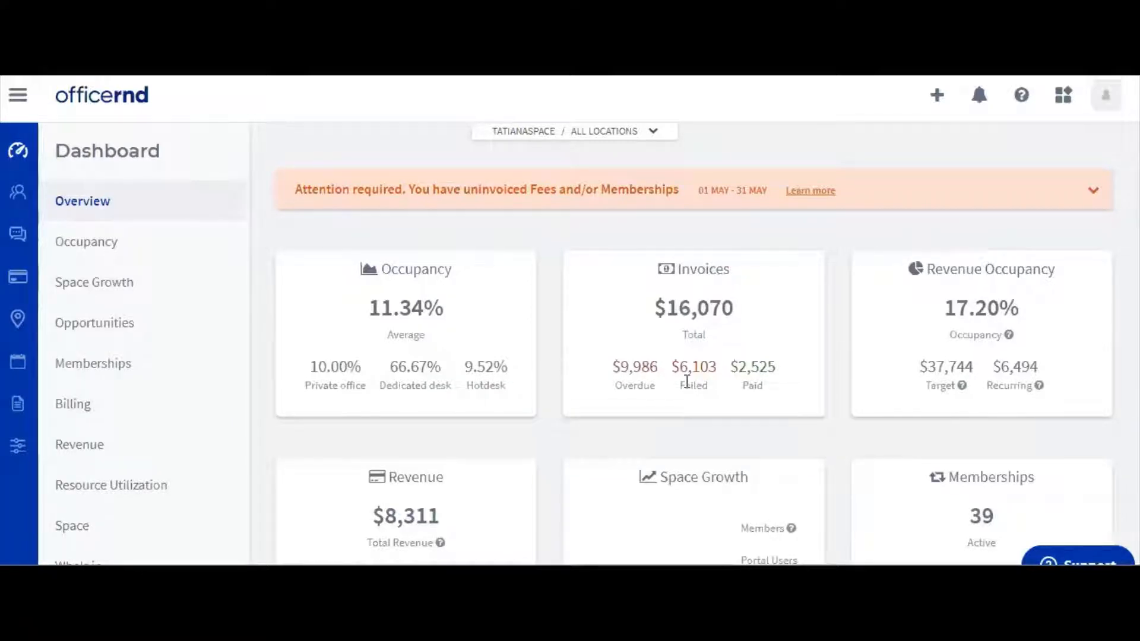
mouse_move(38, 408)
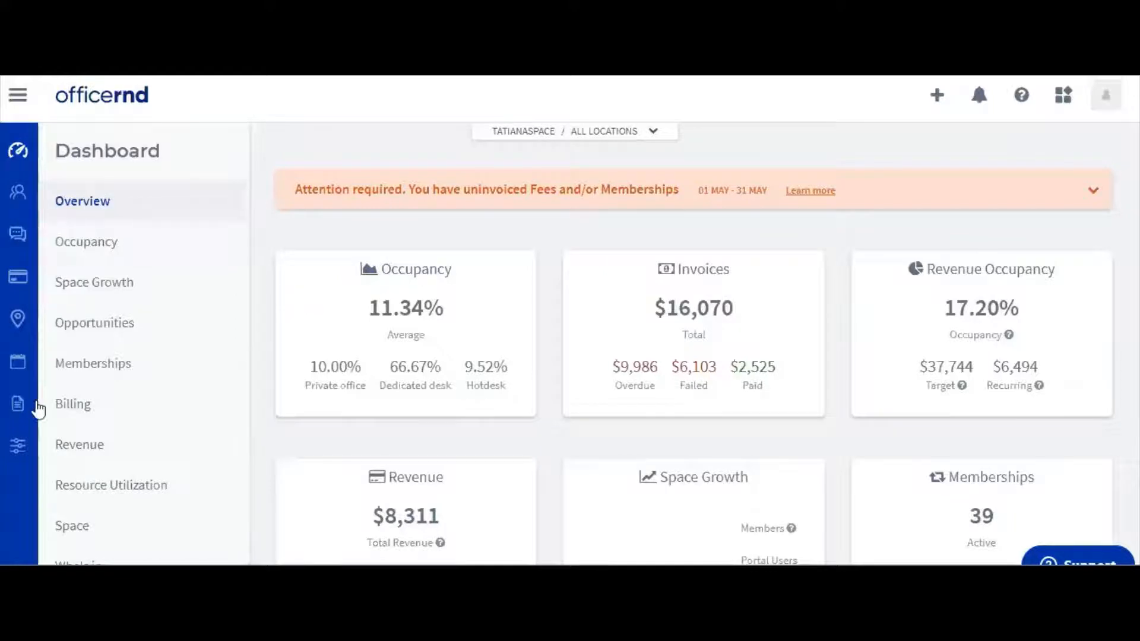
Step: Reach the Booking Cancellation Policies and Booking Policies sections in Platform settings
left_click(17, 444)
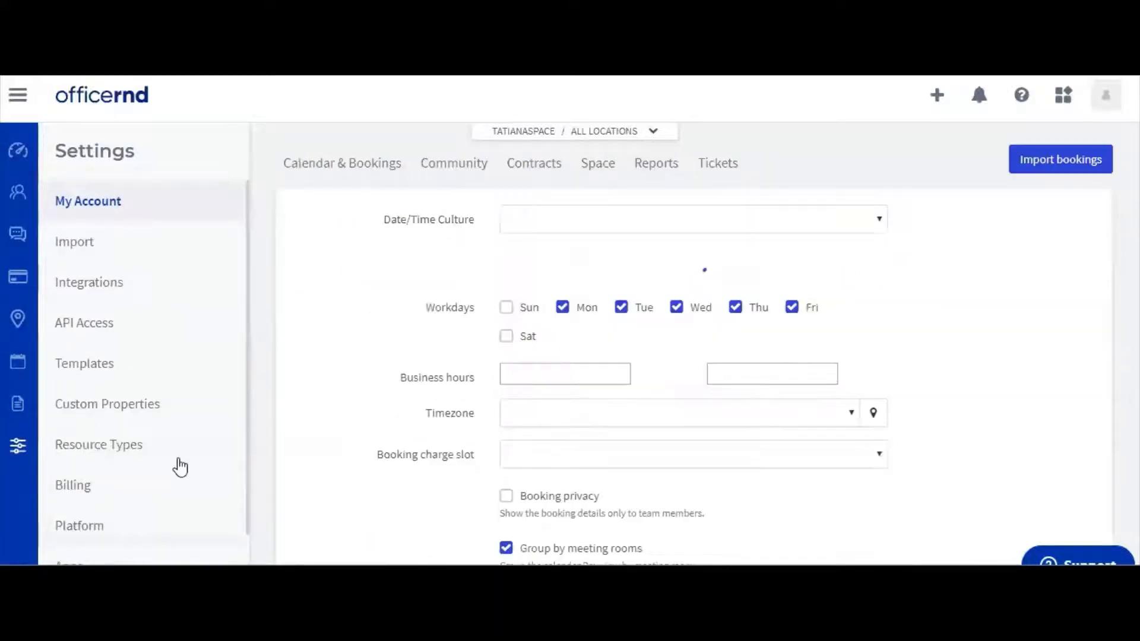
left_click(79, 525)
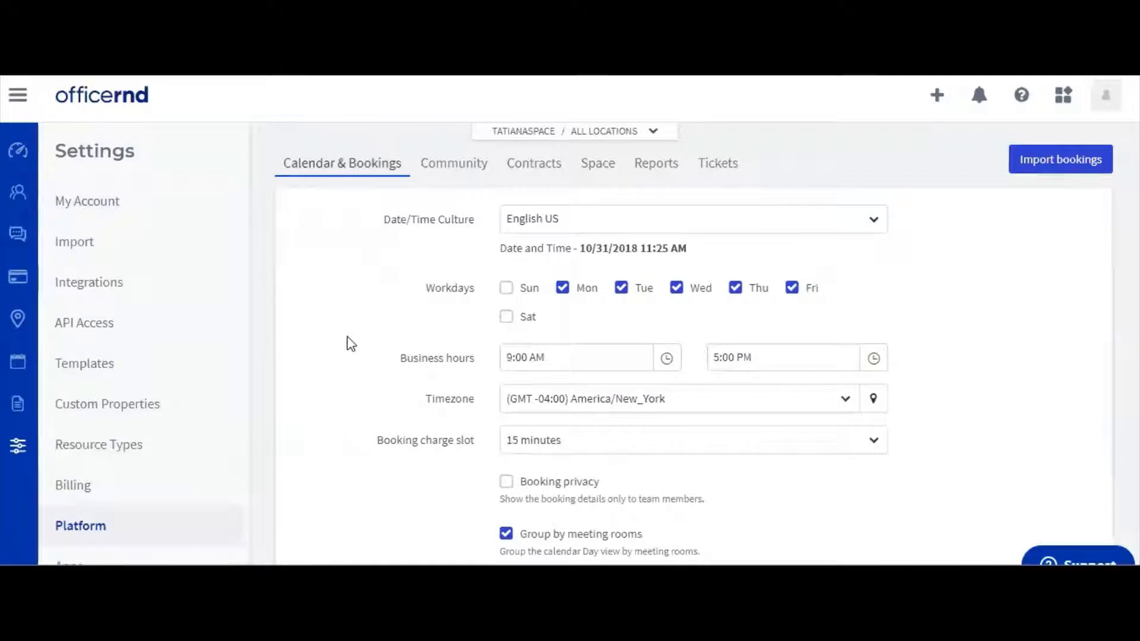
scroll("down", 3)
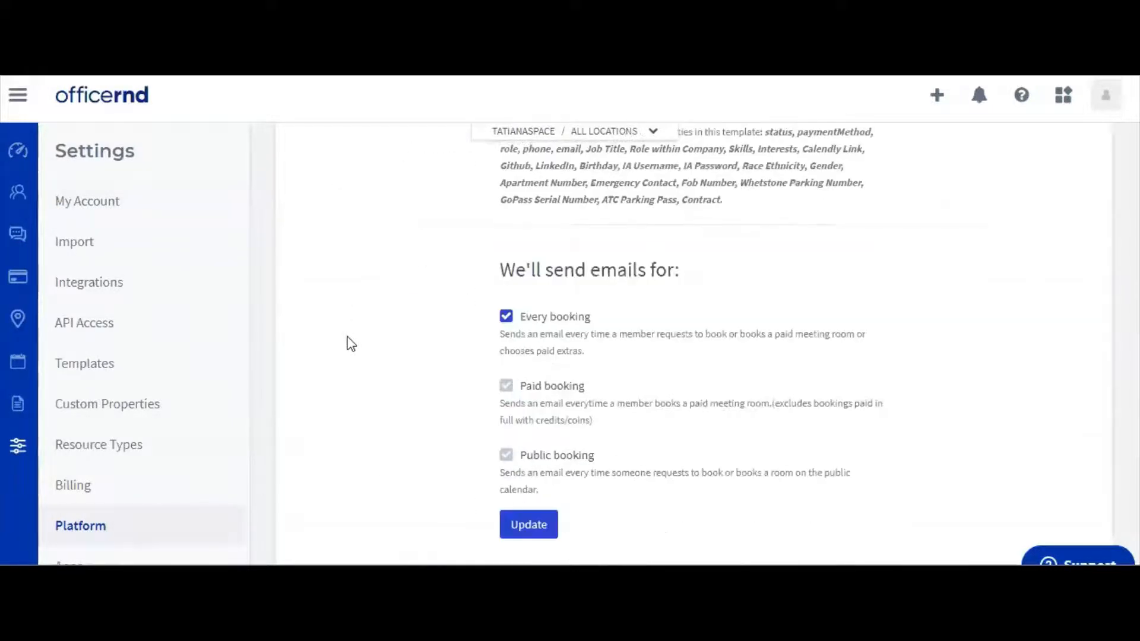
scroll("down", 3)
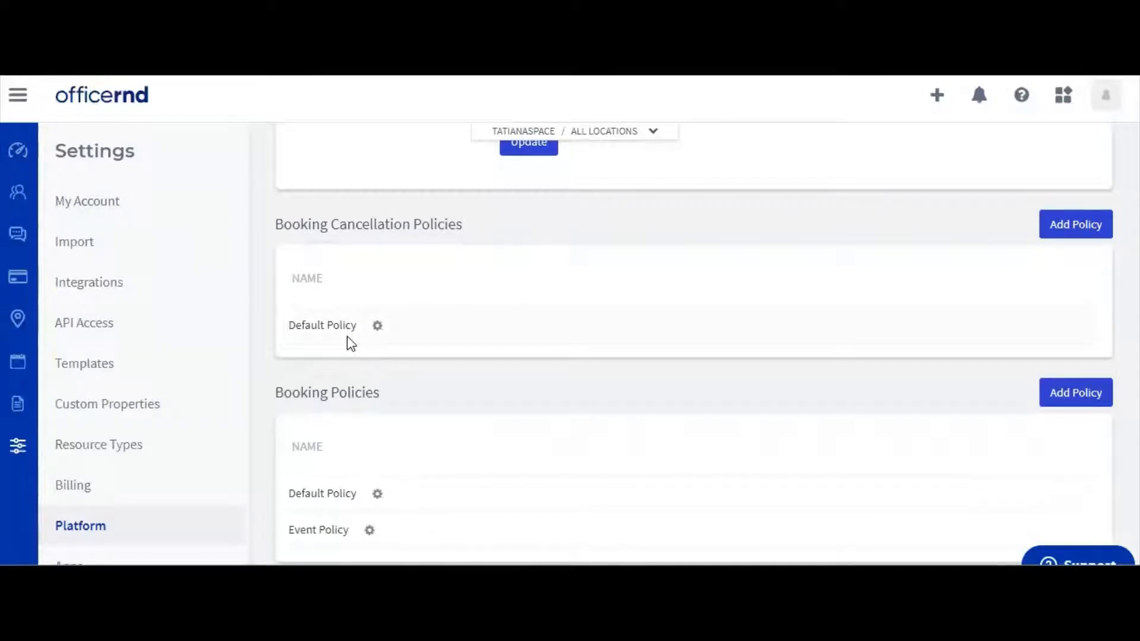
mouse_move(367, 342)
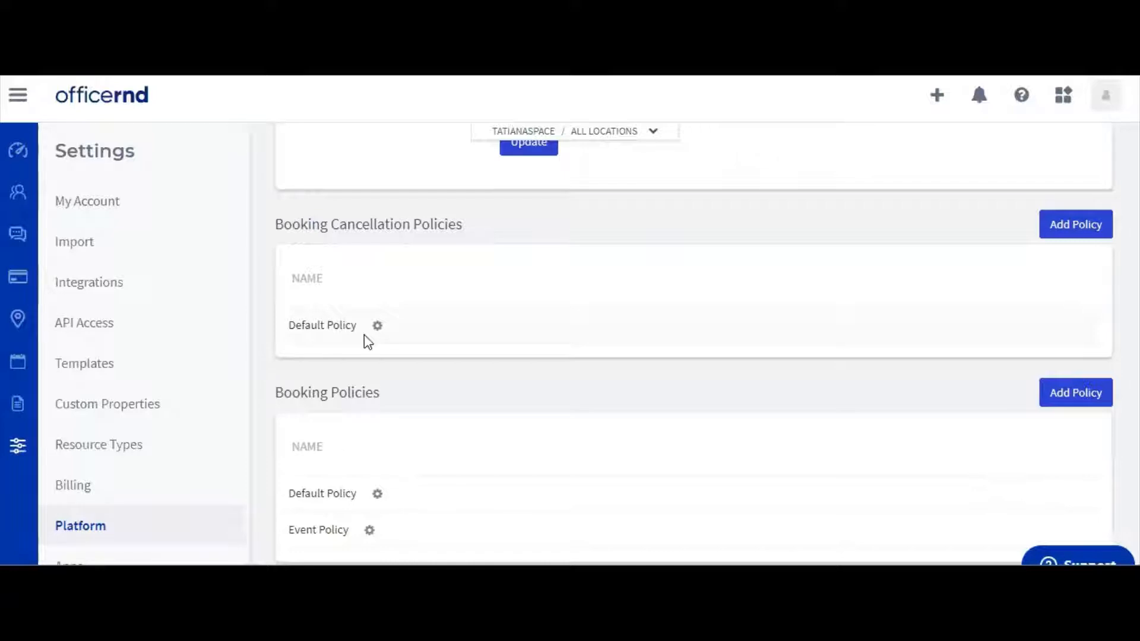
mouse_move(756, 383)
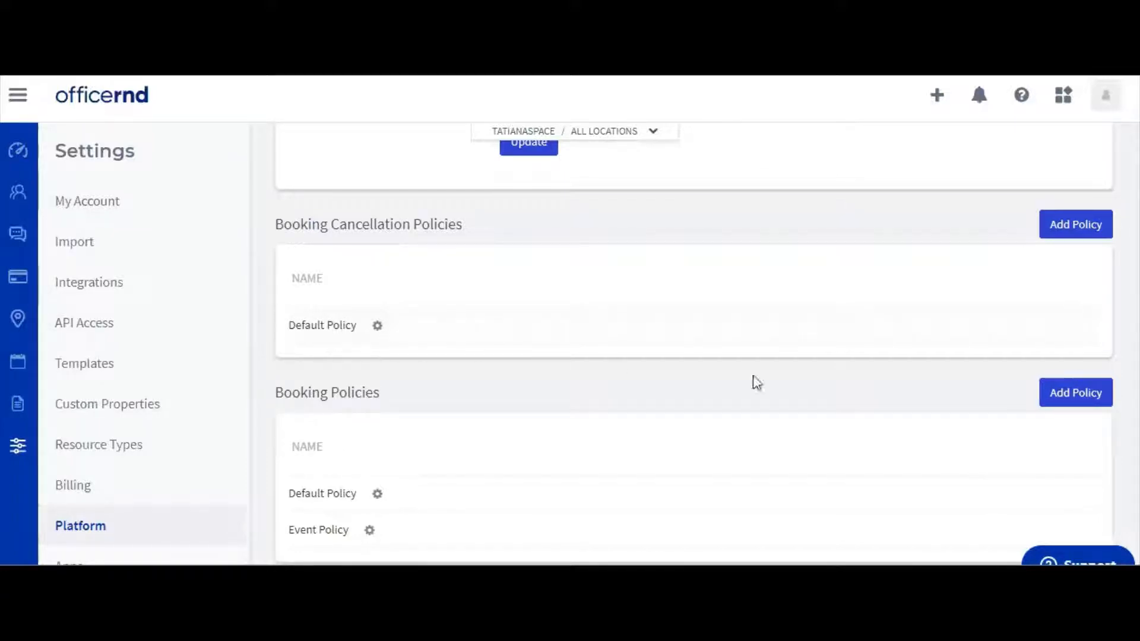
mouse_move(1076, 393)
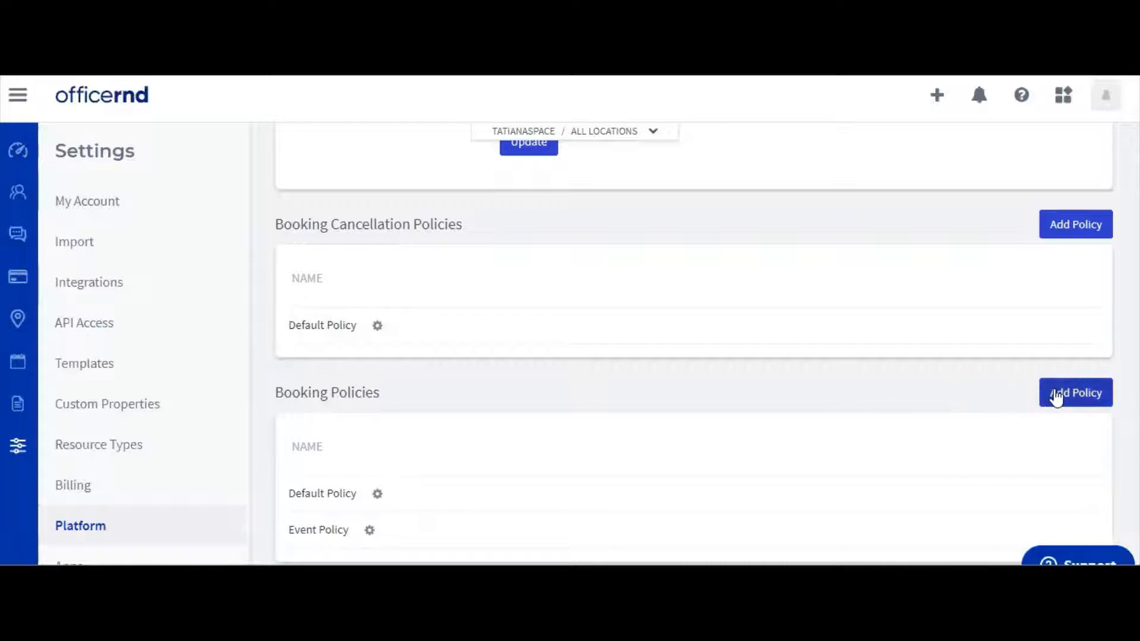
Step: Add a booking policy named 'Boardroom Booking Policy' with a 4-hour maximum duration
left_click(1075, 392)
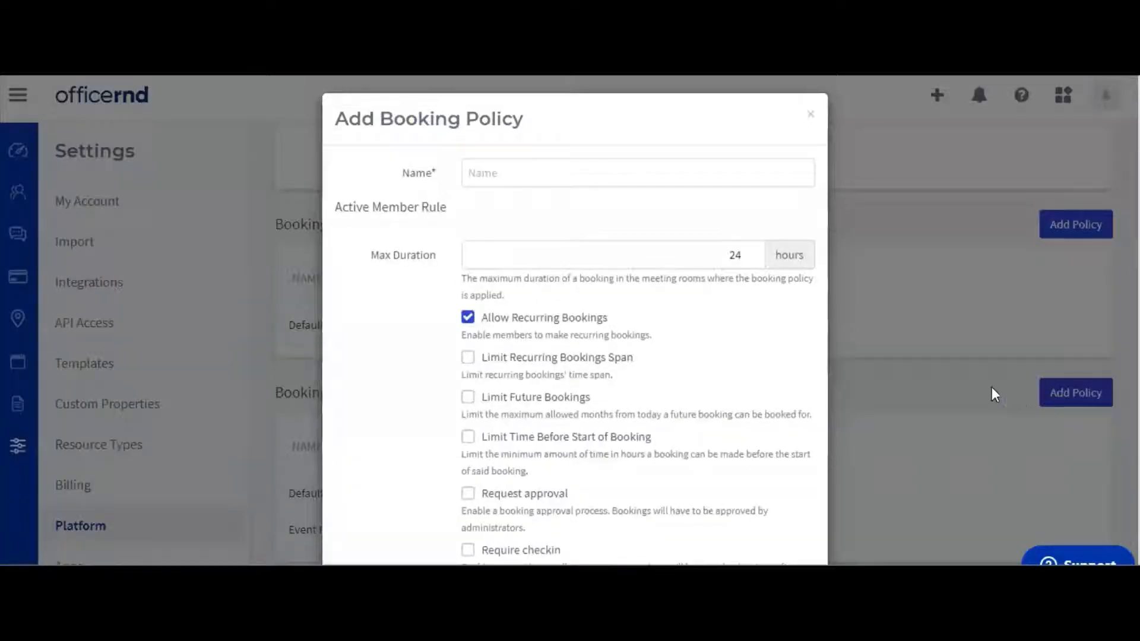
mouse_move(823, 388)
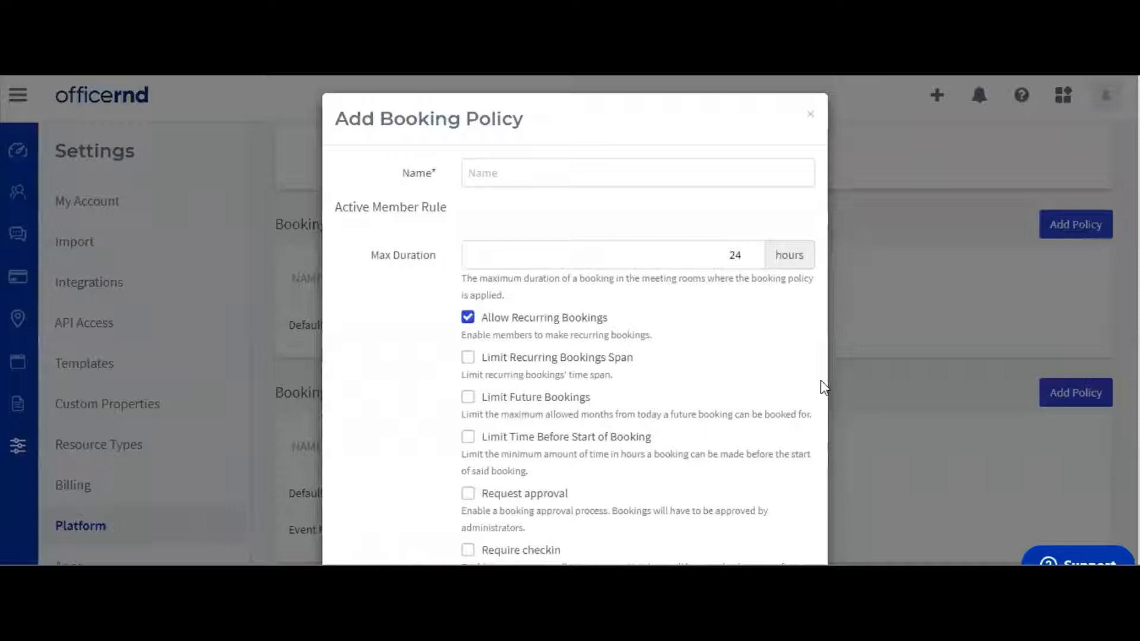
mouse_move(603, 276)
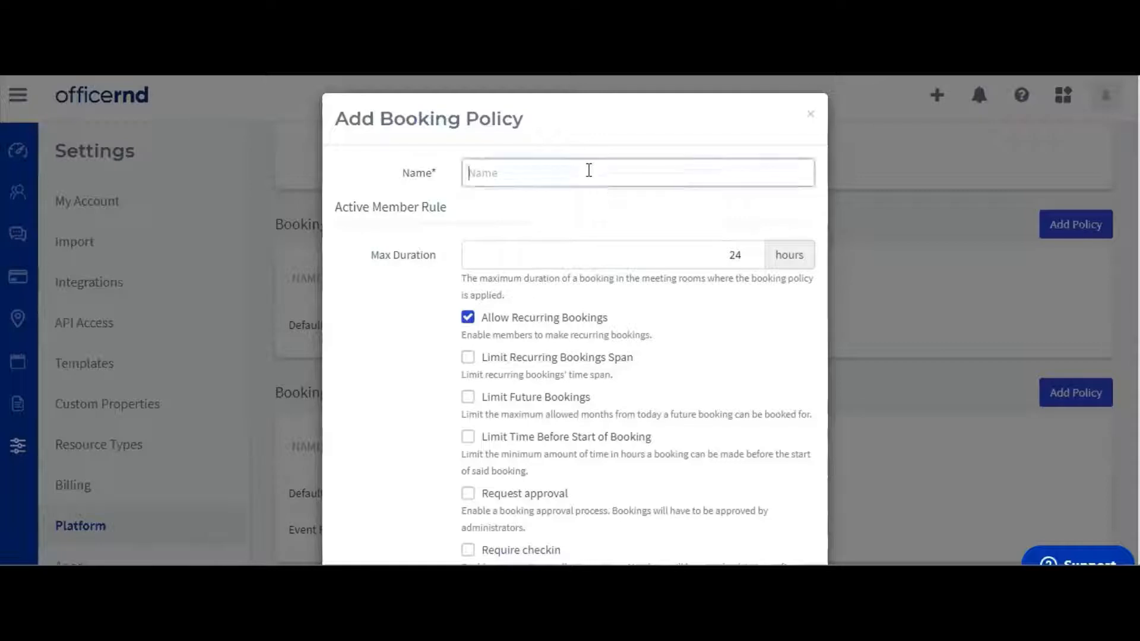
type("B")
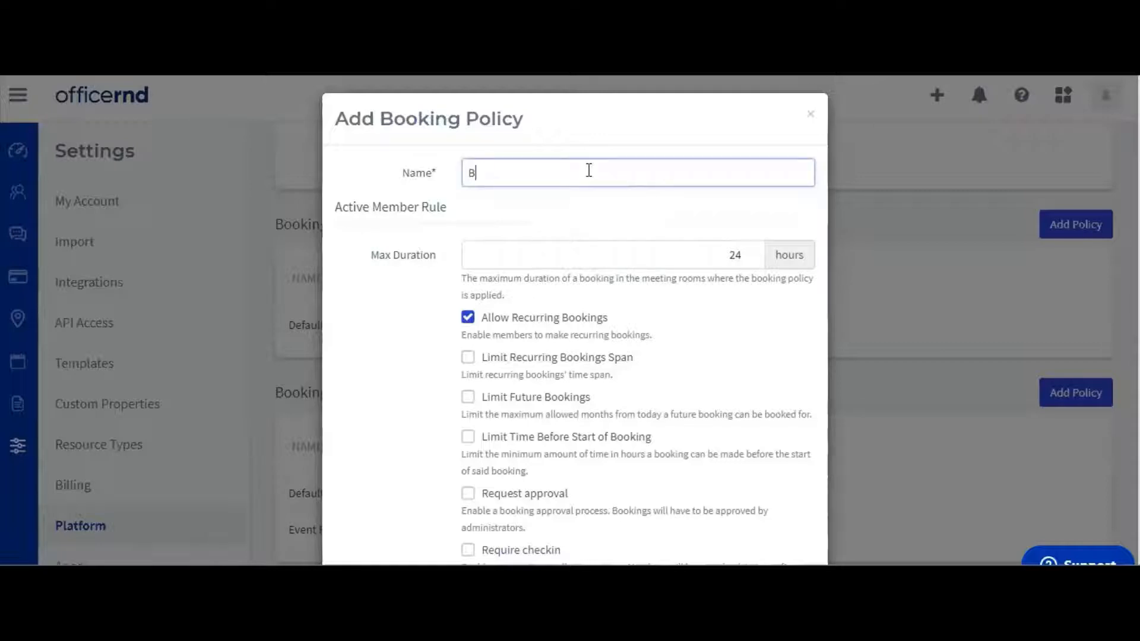
type("oardroom Bo")
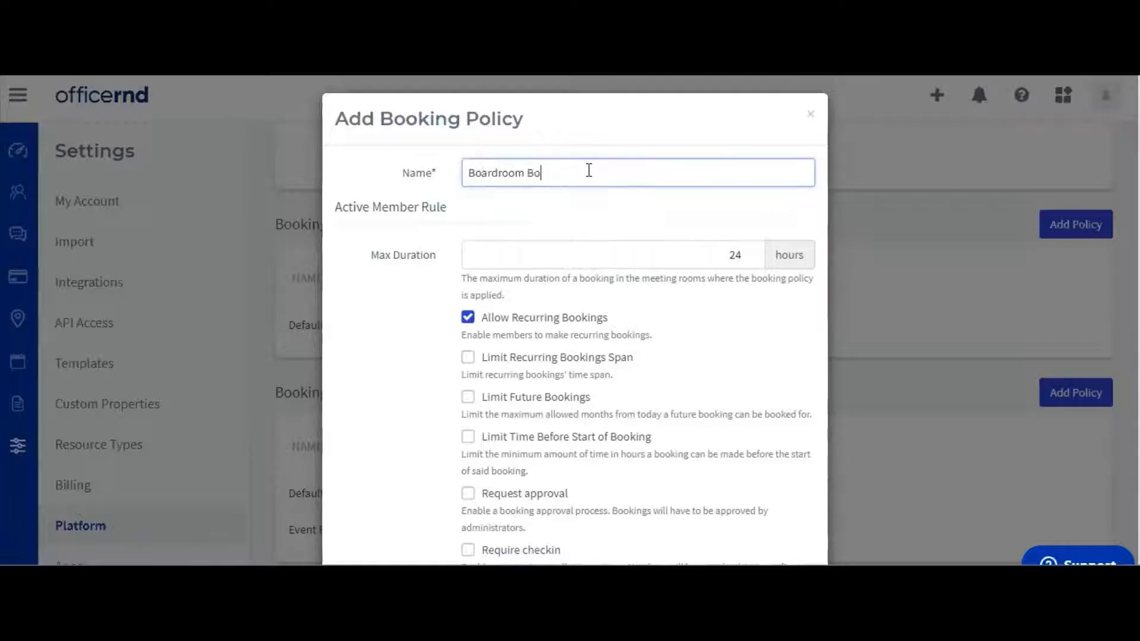
type("oking Poli")
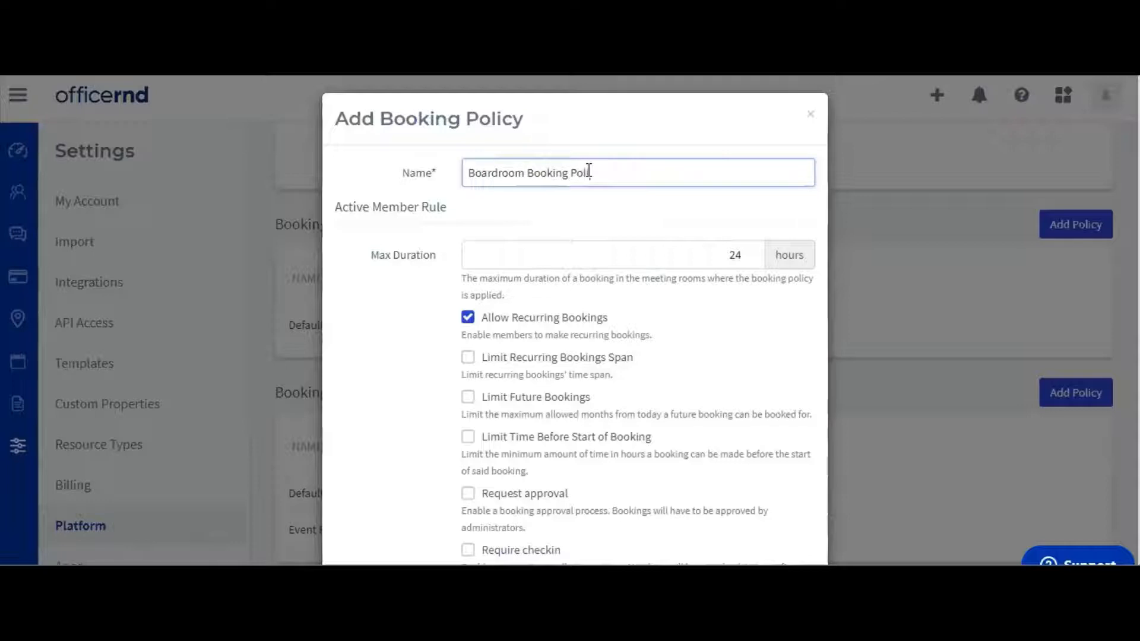
type("cy")
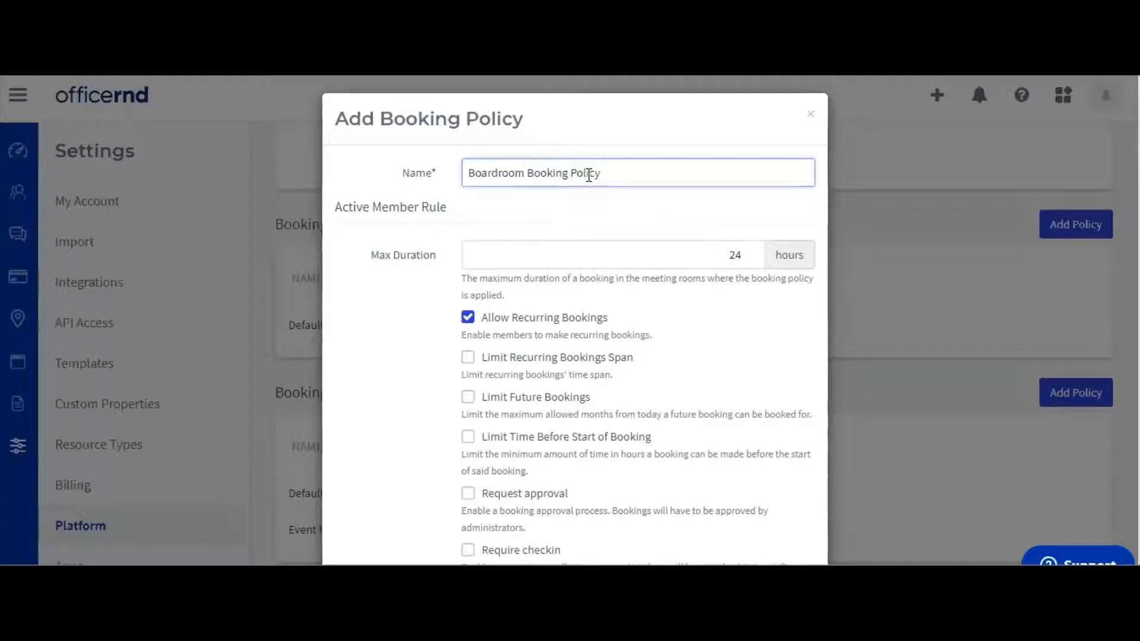
mouse_move(708, 246)
type("4")
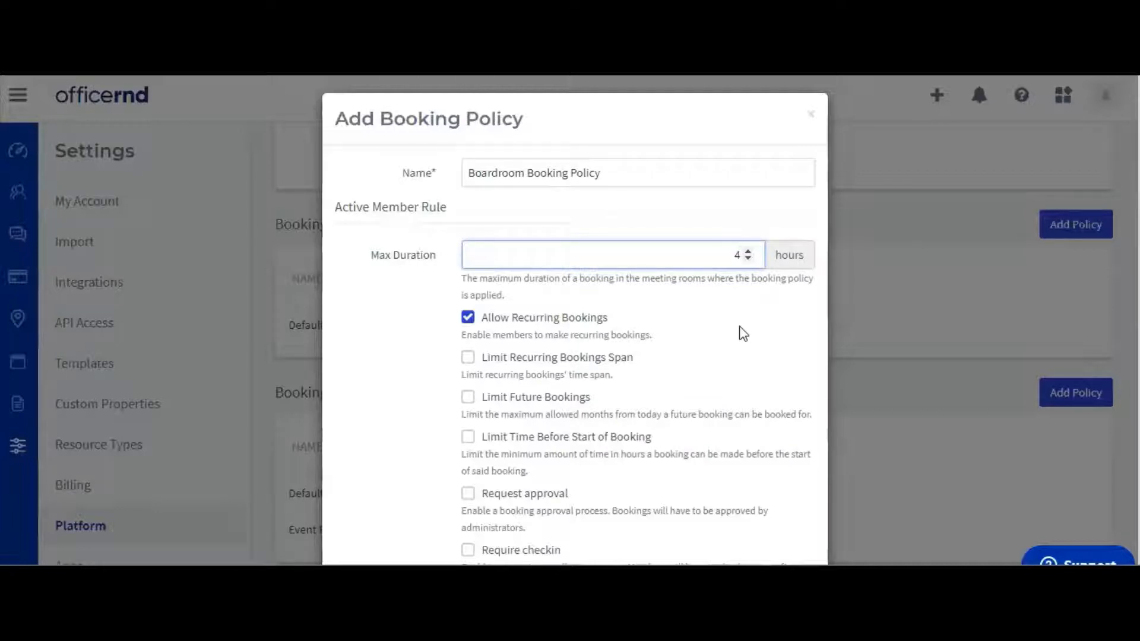
mouse_move(730, 341)
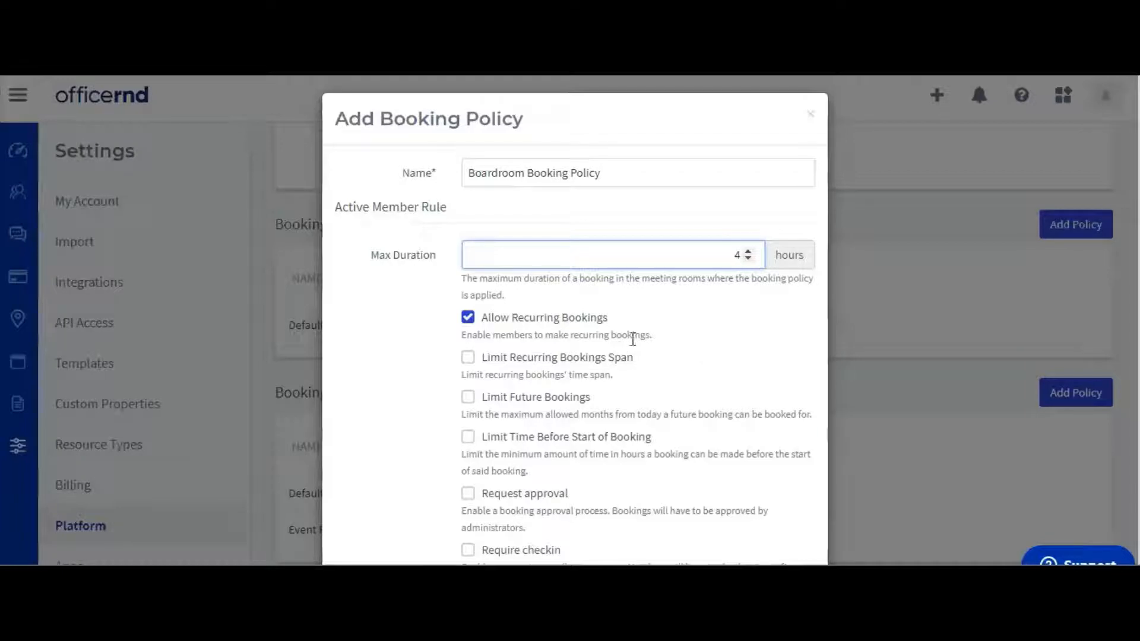
Step: Limit recurring span to 12 months, future bookings to 3 months, lead time to 1 business hour
left_click(467, 357)
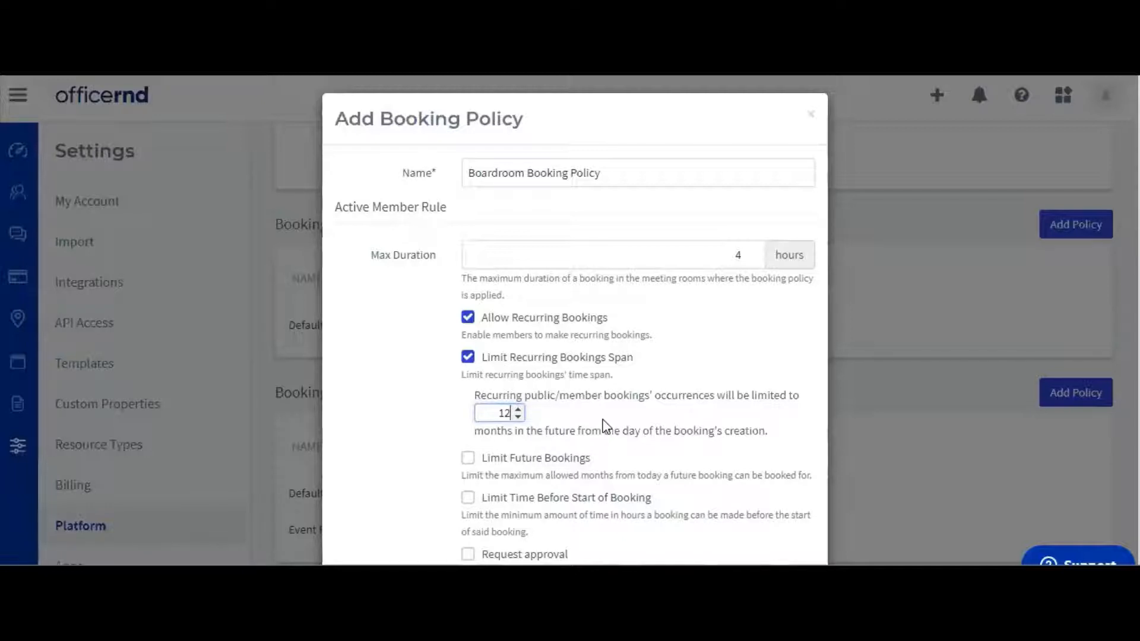
mouse_move(489, 466)
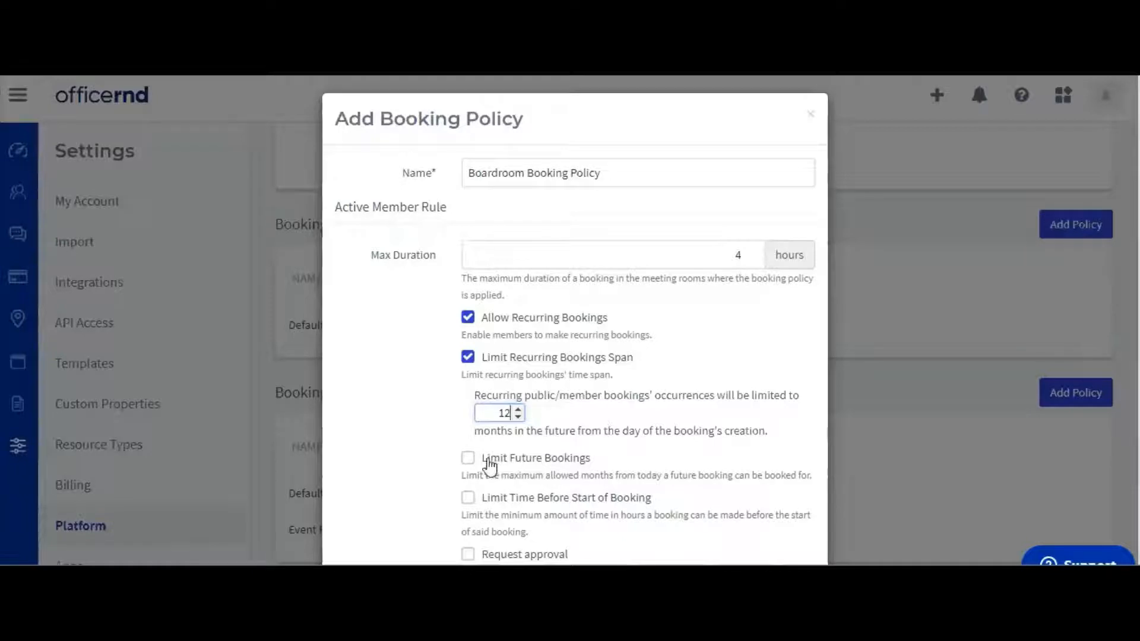
left_click(468, 458)
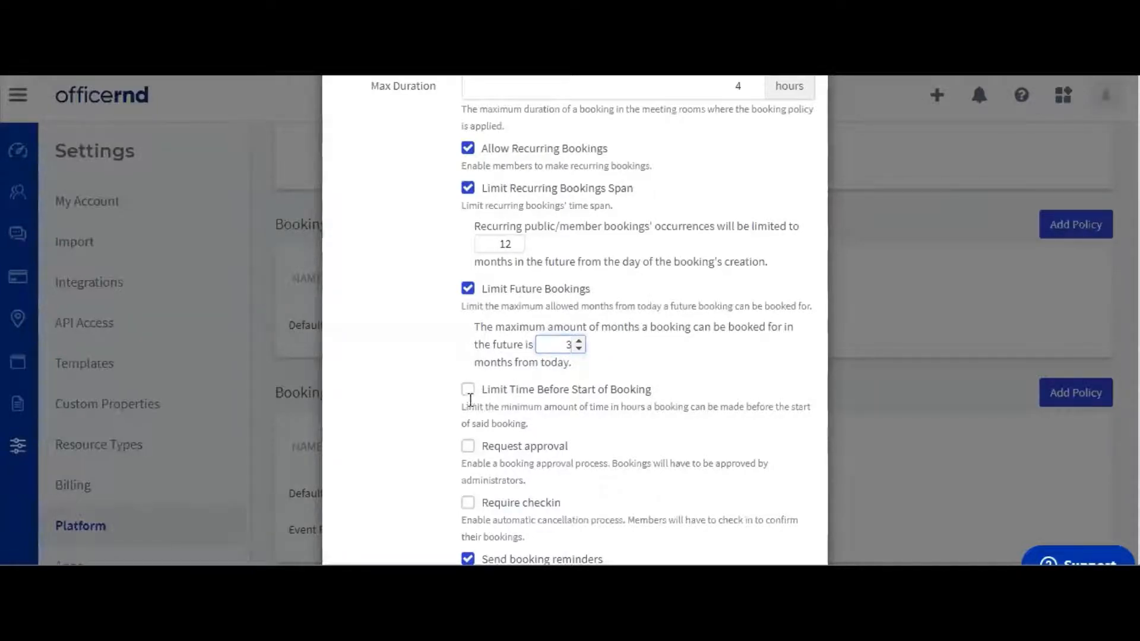
left_click(467, 389)
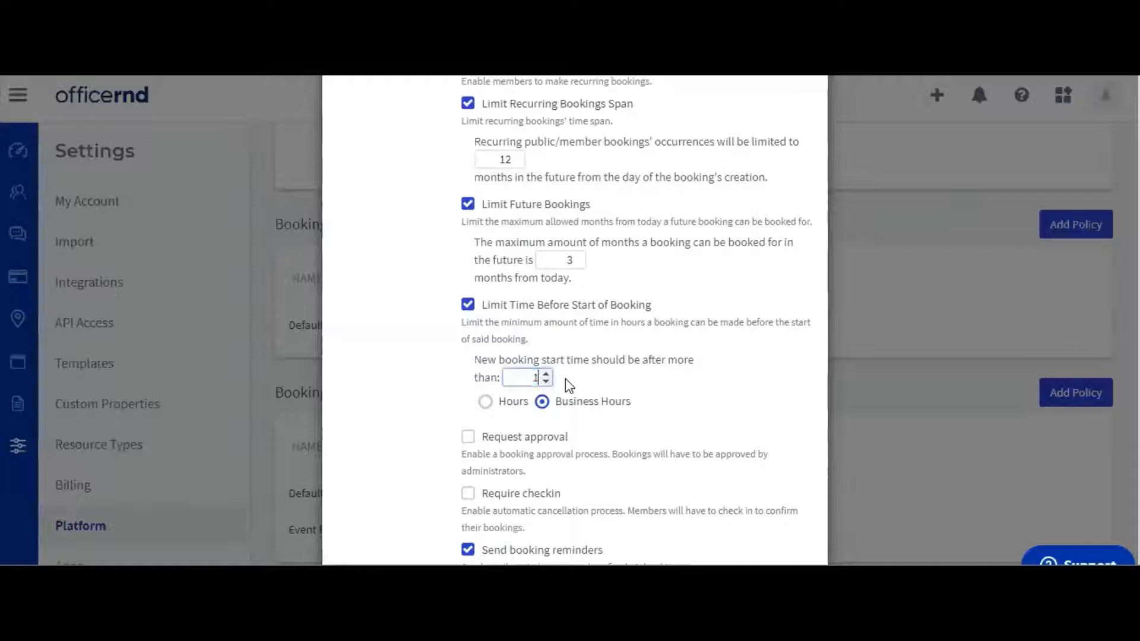
scroll("down", 3)
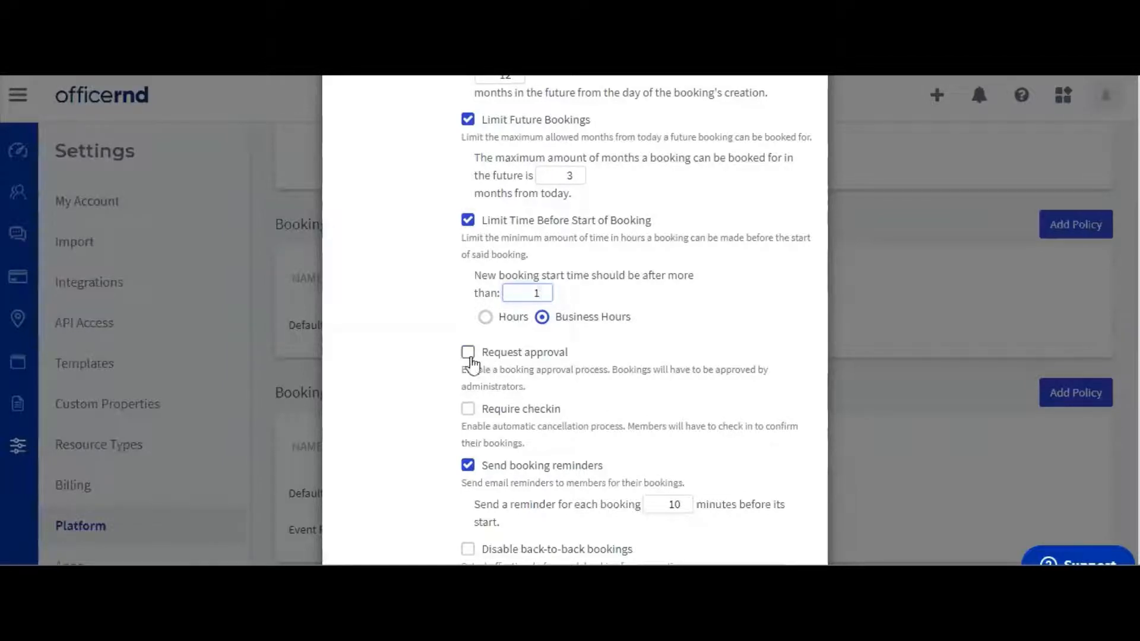
Step: Require admin approval and check-in, cancelling unchecked bookings after 10 minutes
left_click(468, 353)
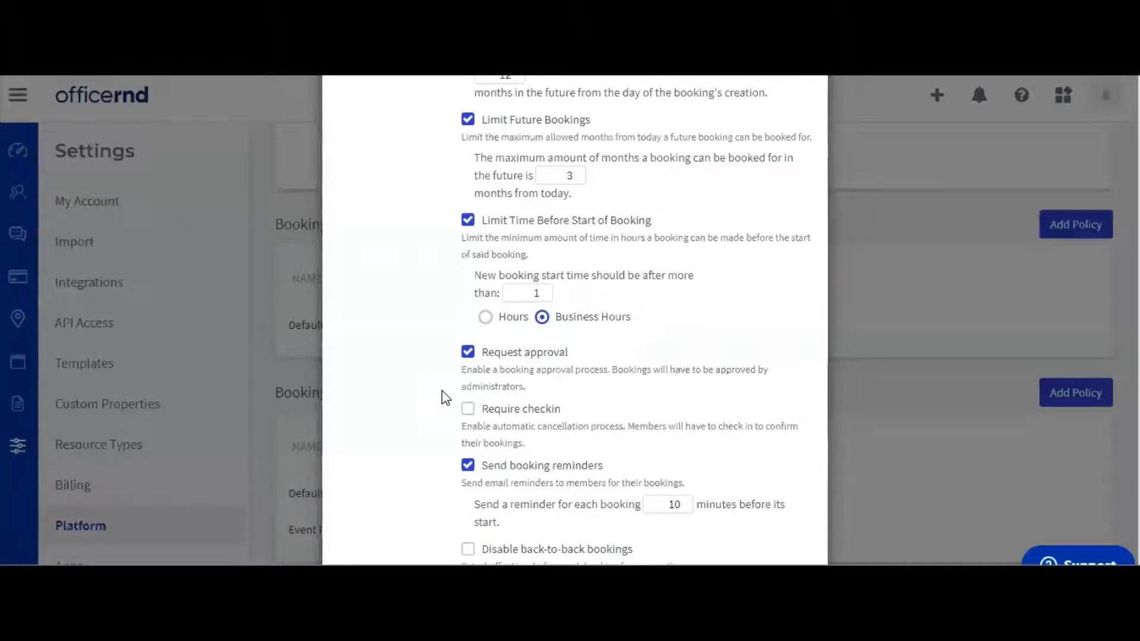
left_click(467, 409)
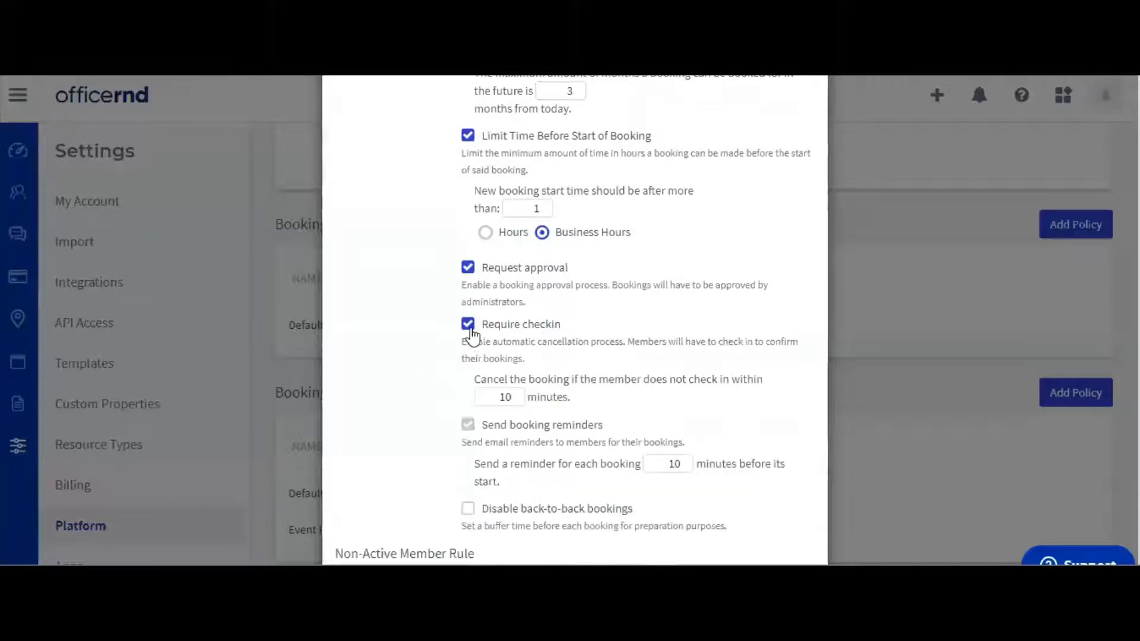
left_click(500, 398)
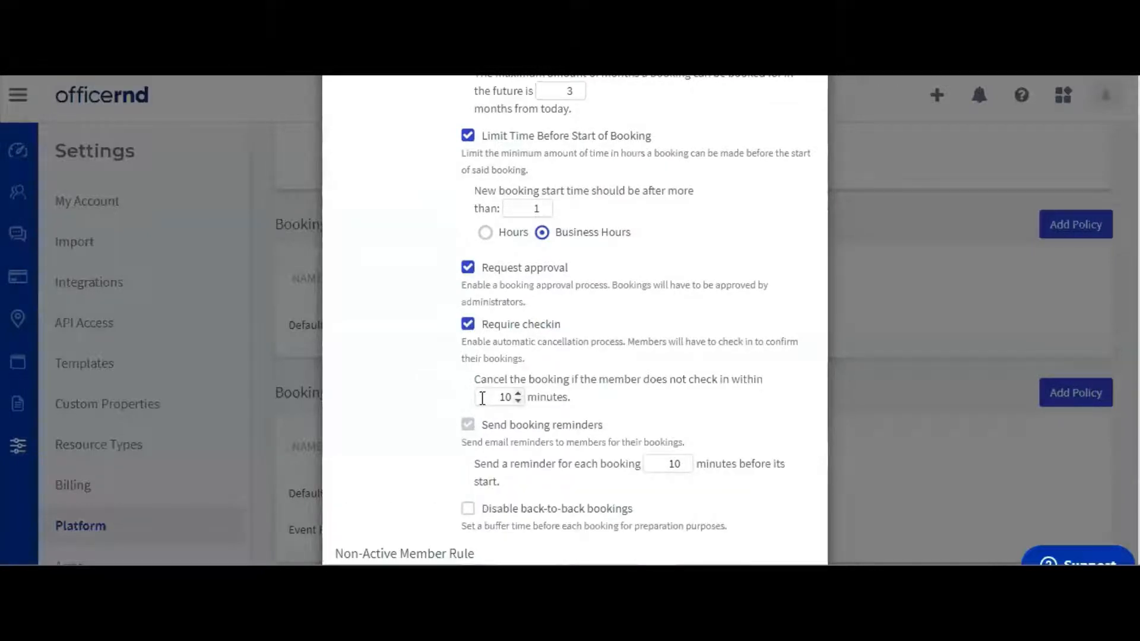
scroll("down", 3)
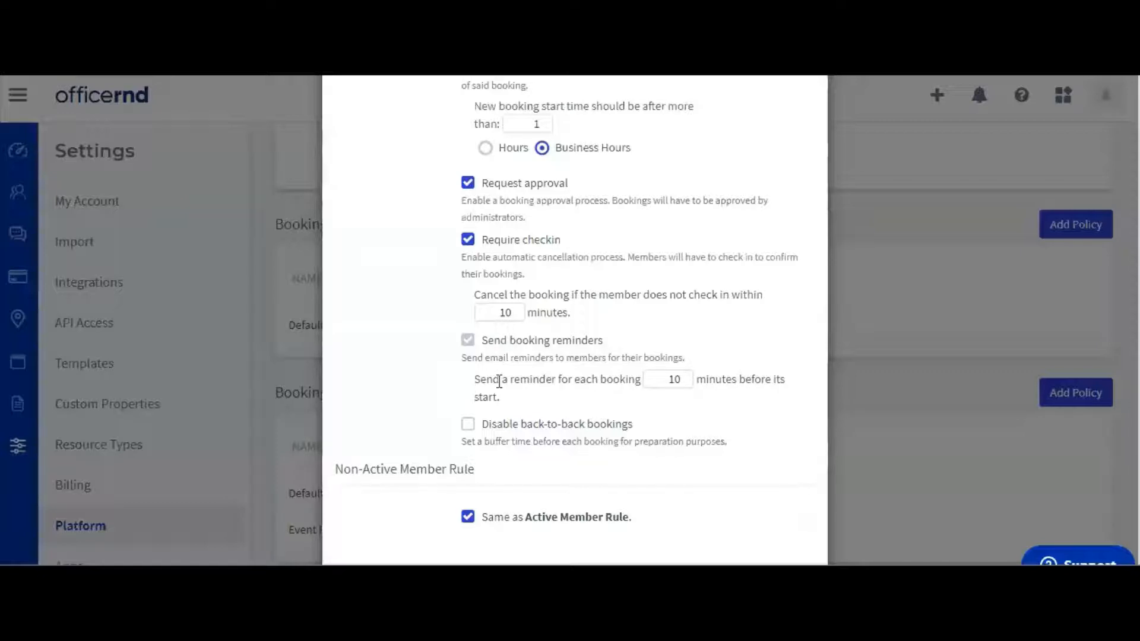
Step: Set reminders 30 minutes before start, leave back-to-back bookings allowed, and add the policy
left_click(667, 379)
type("30")
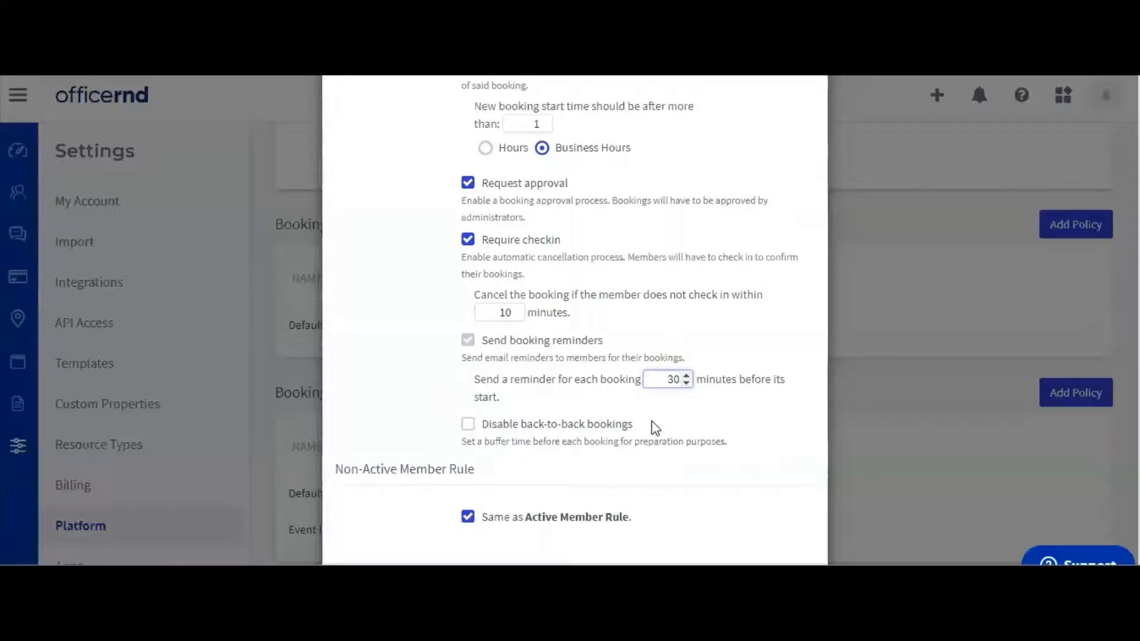
left_click(468, 424)
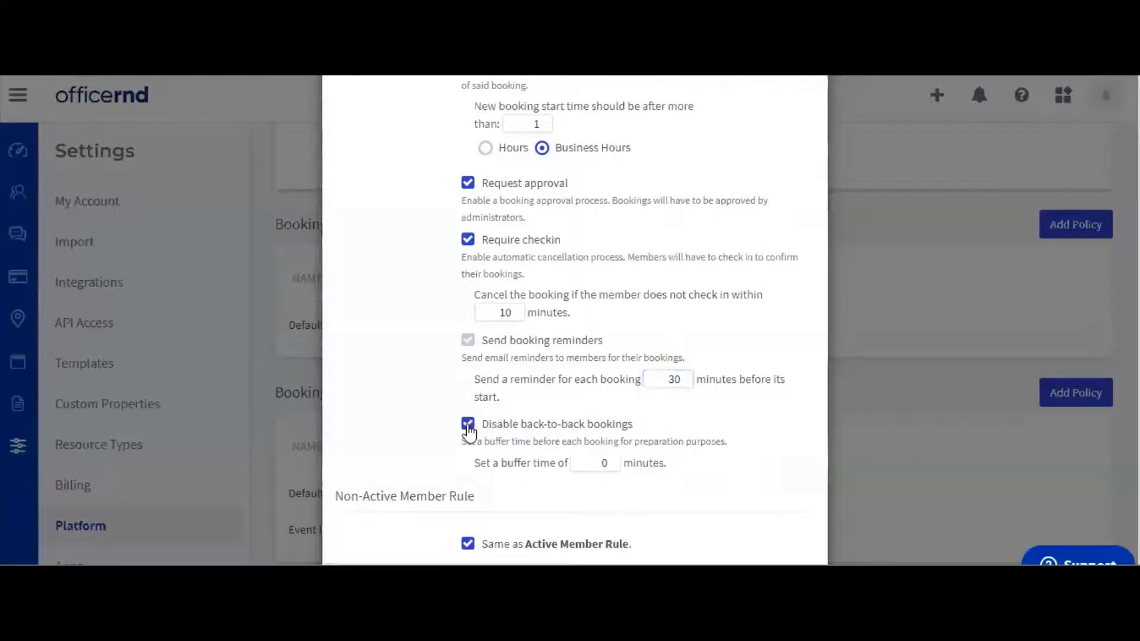
left_click(468, 424)
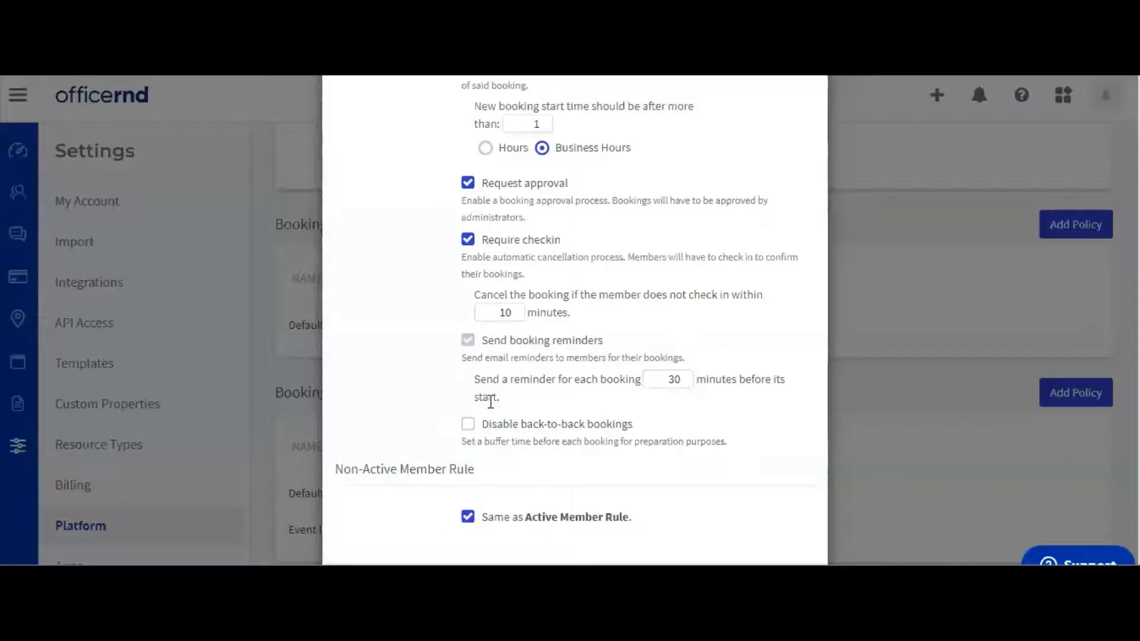
mouse_move(433, 486)
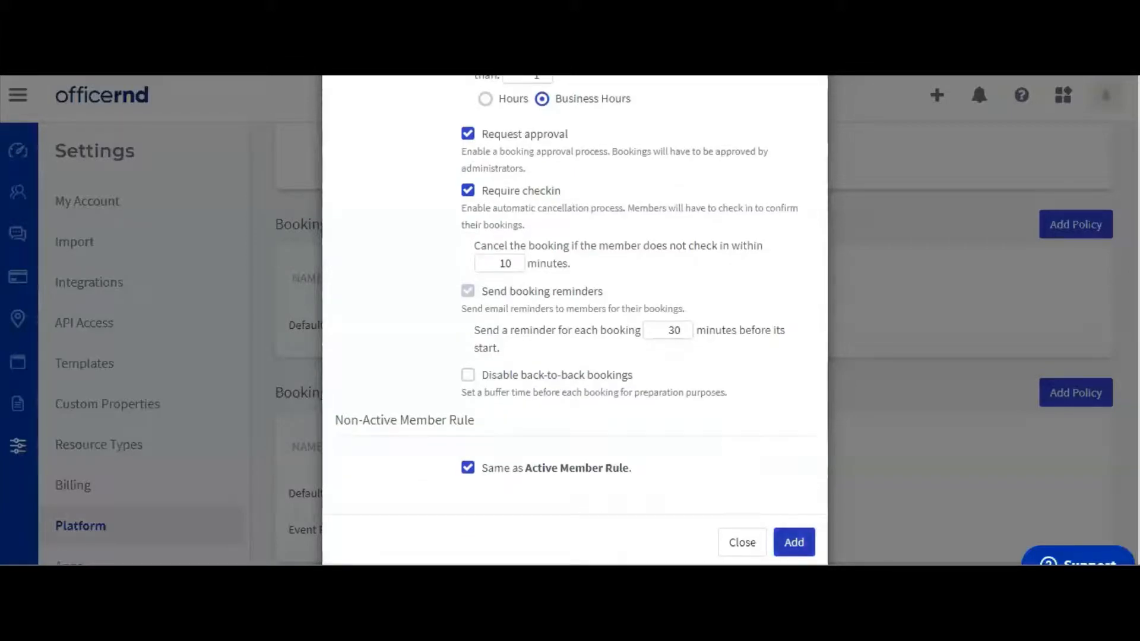
left_click(742, 542)
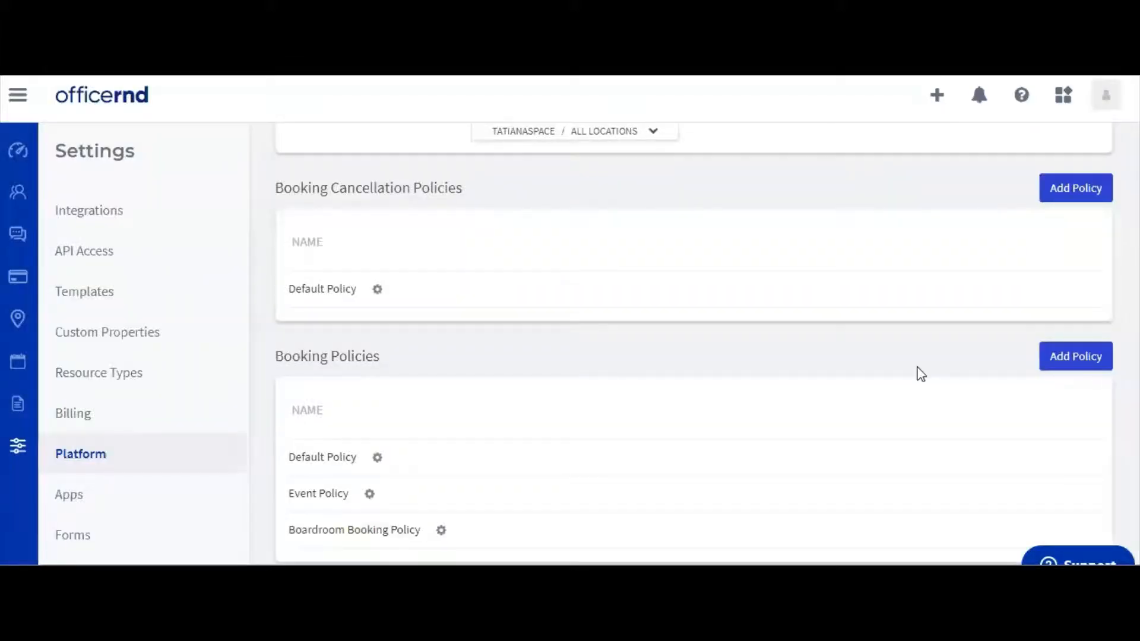
mouse_move(686, 388)
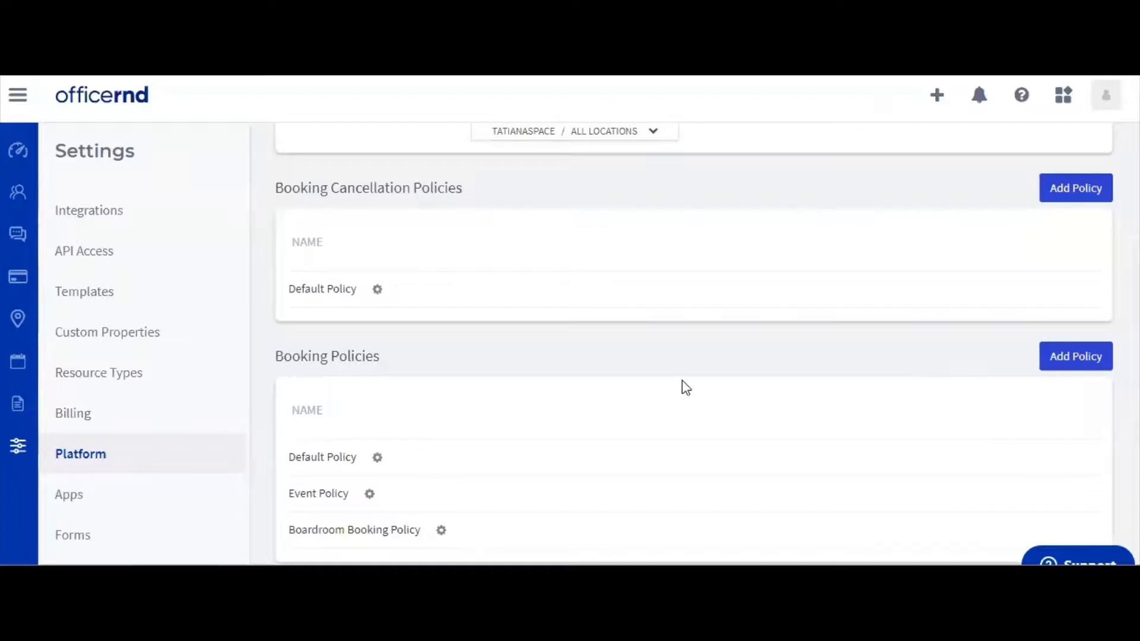
mouse_move(752, 333)
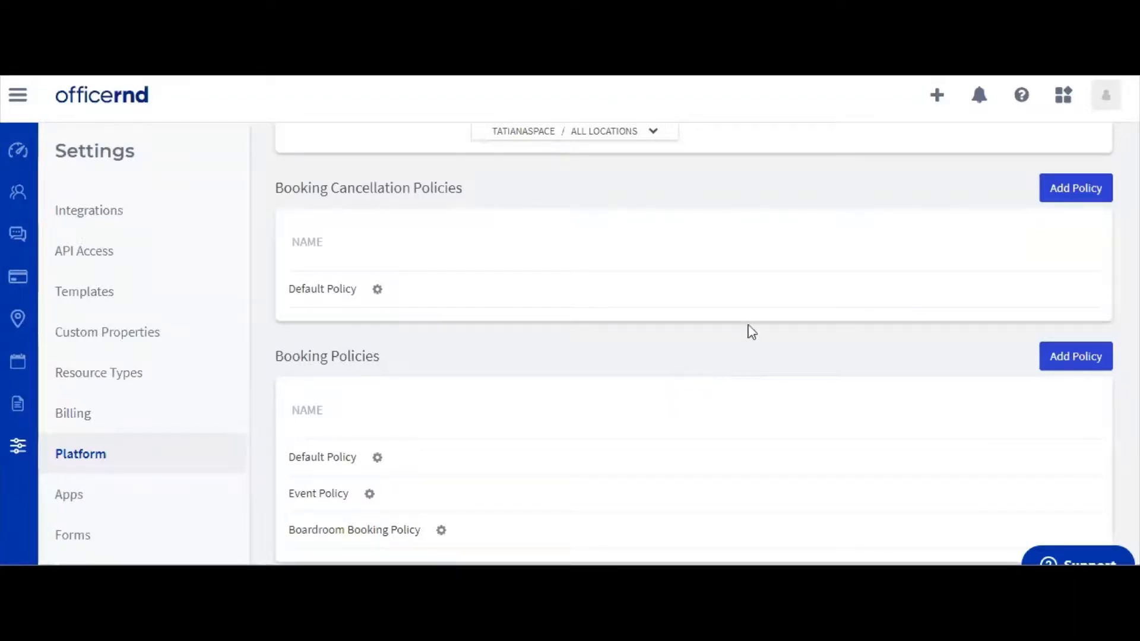
Step: Add a cancellation policy named 'Boardroom Cancellation Policy'
left_click(1075, 187)
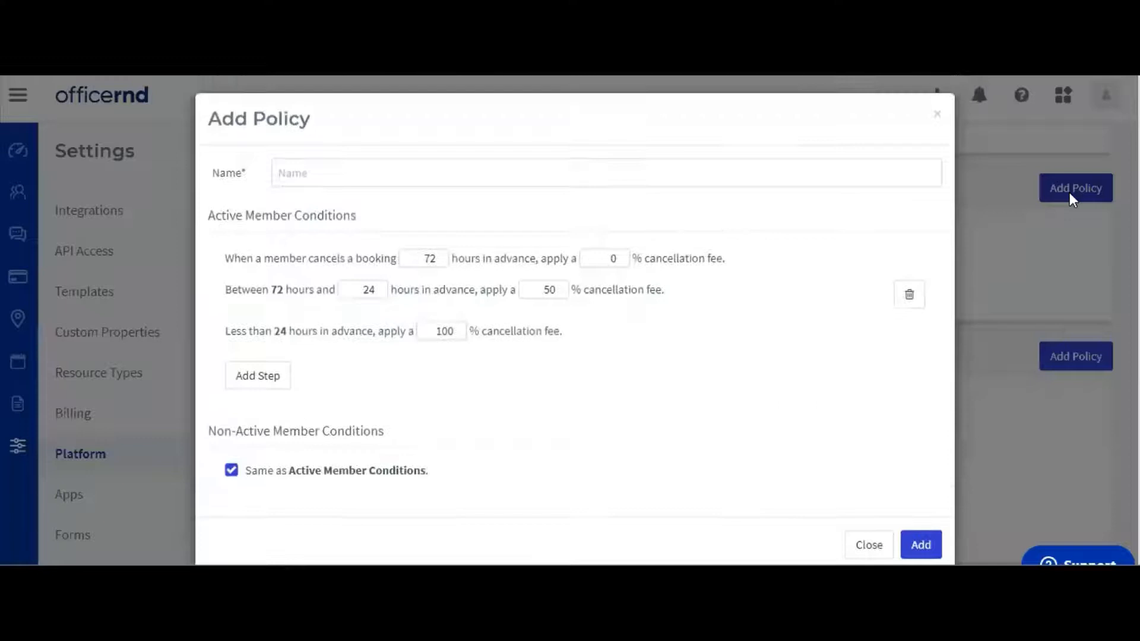
mouse_move(876, 304)
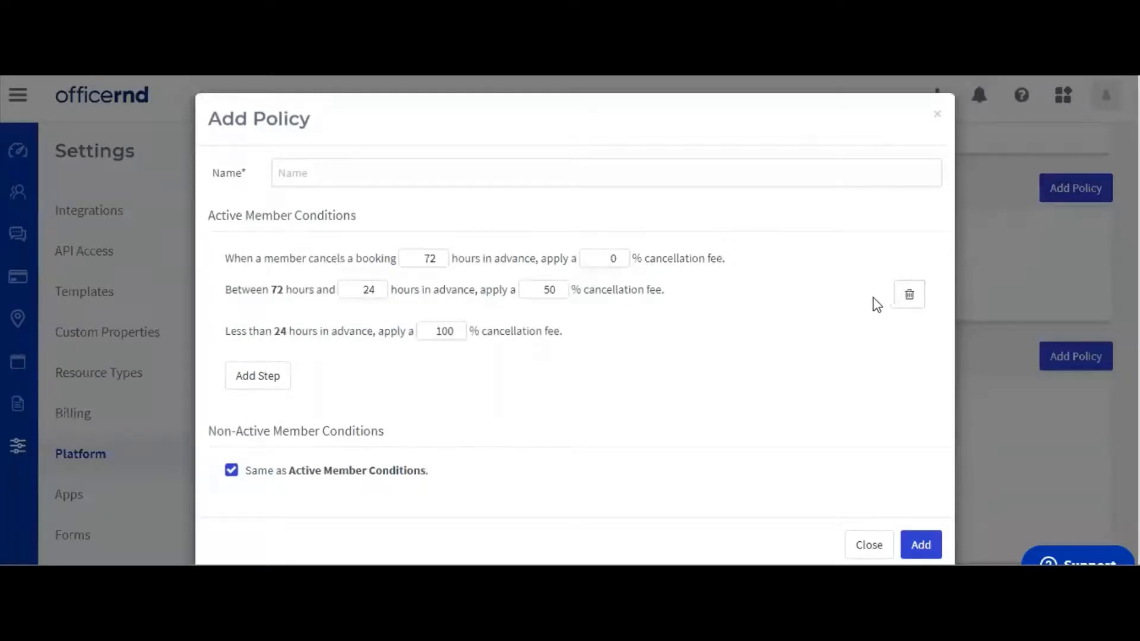
mouse_move(729, 341)
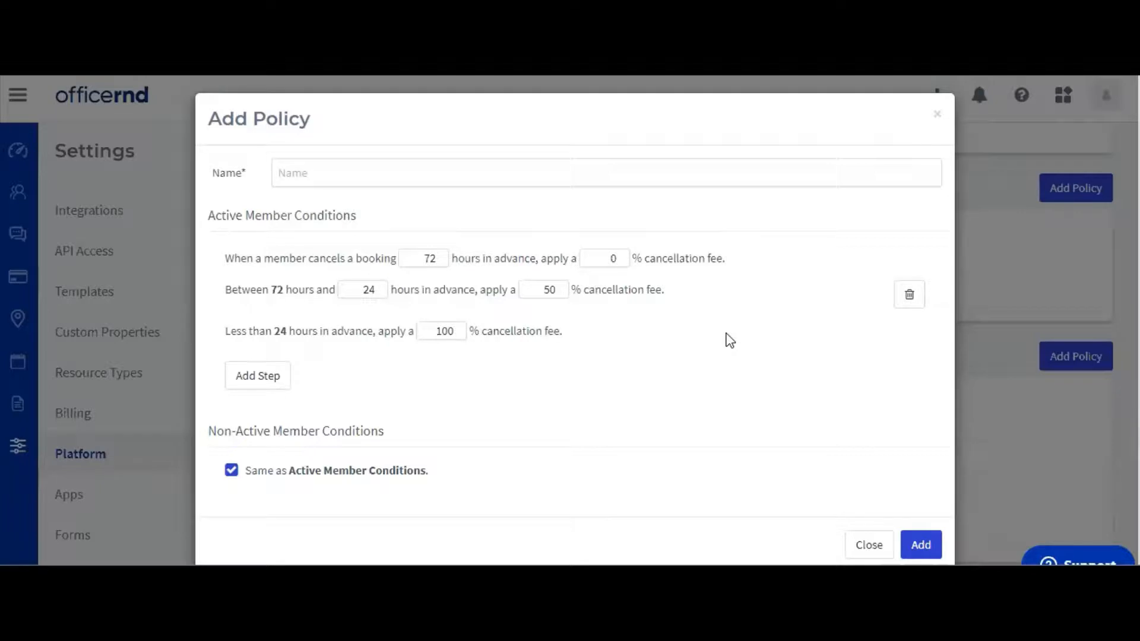
mouse_move(561, 295)
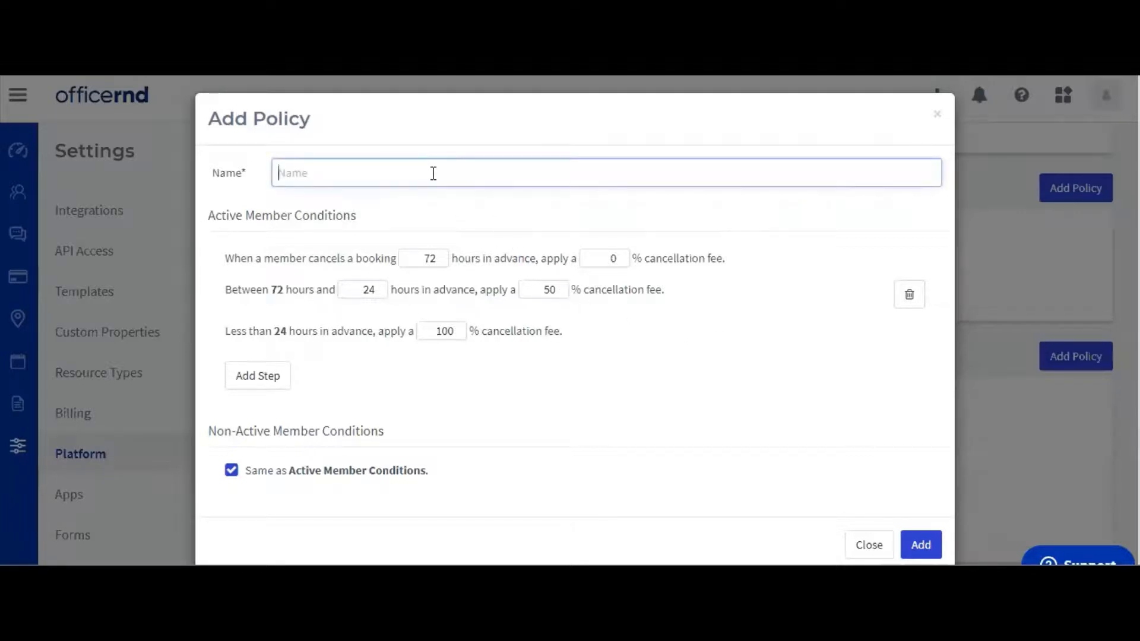
type("Boardroom")
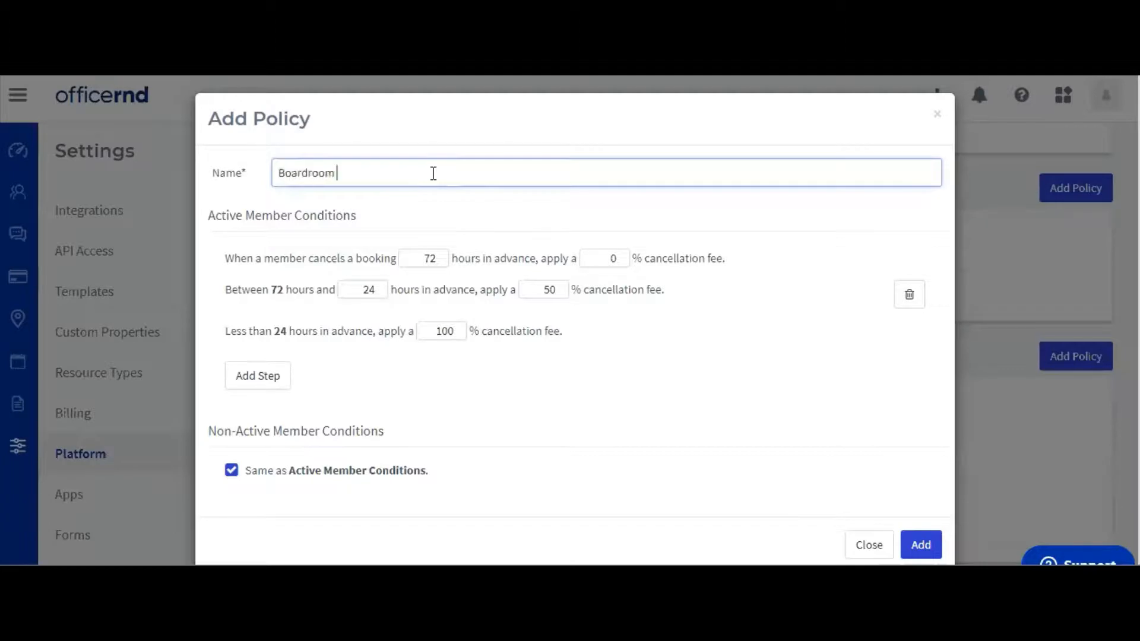
type("Cancellation")
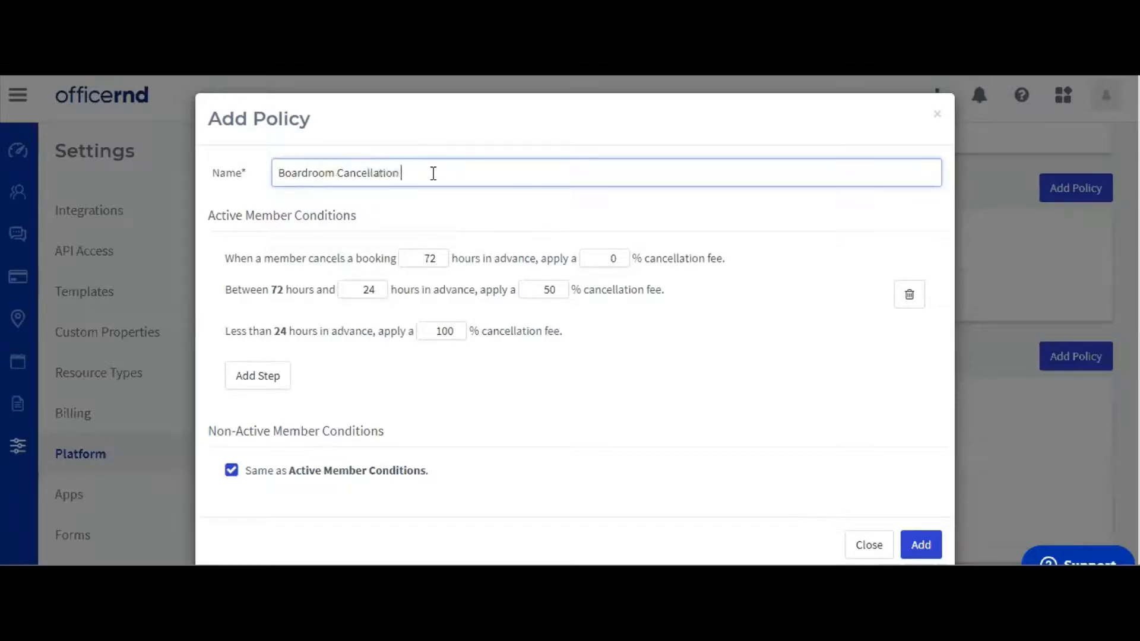
type("Policy")
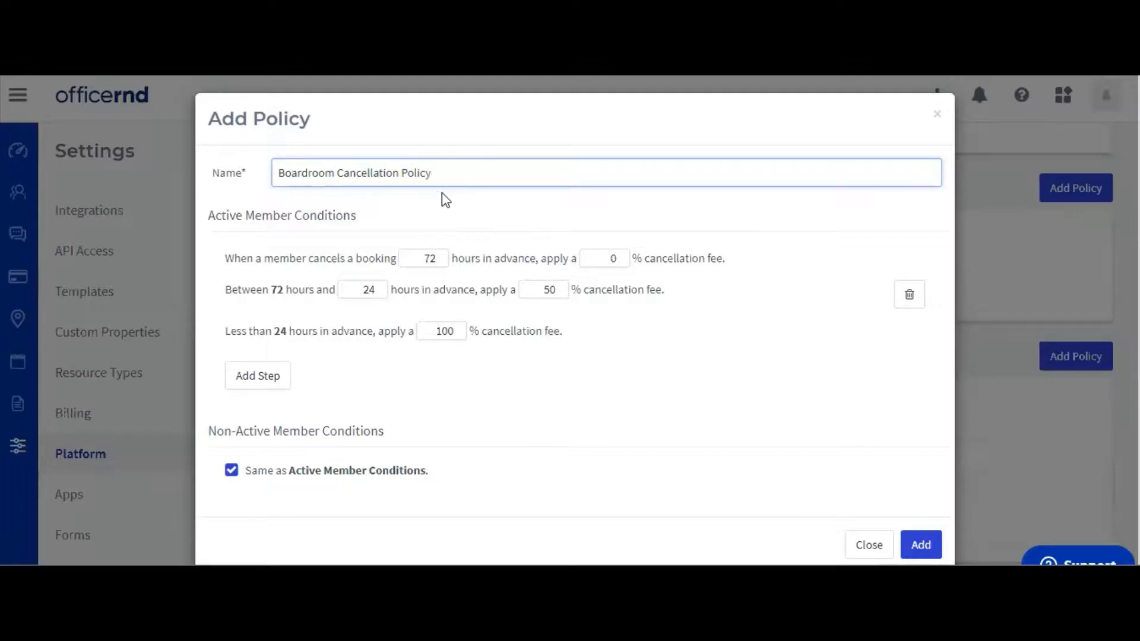
mouse_move(400, 204)
type("10")
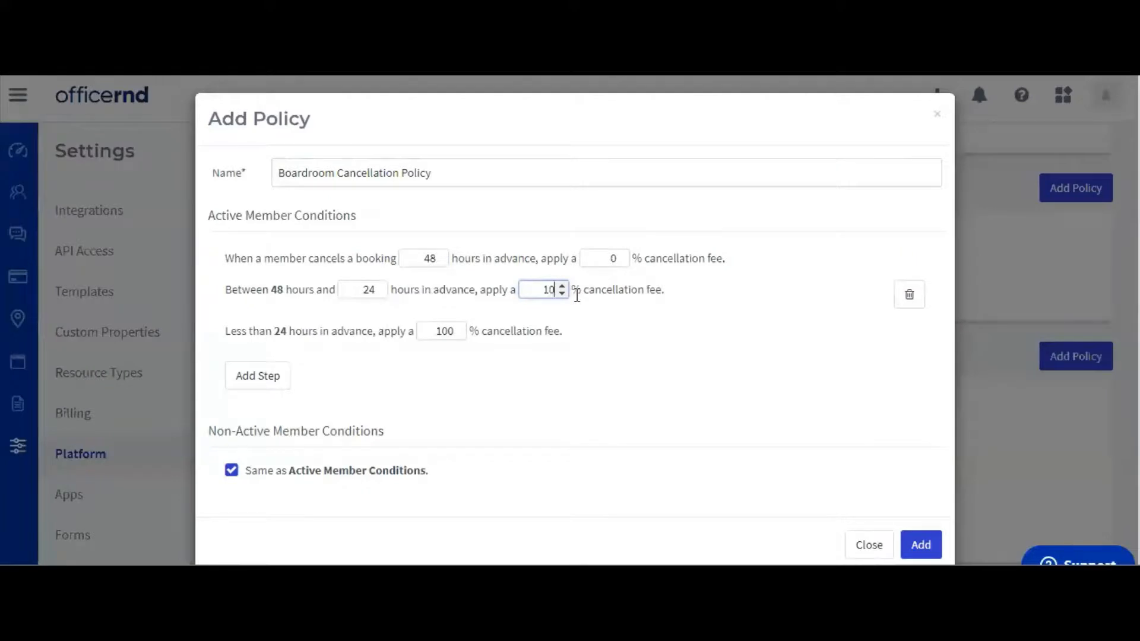
mouse_move(577, 303)
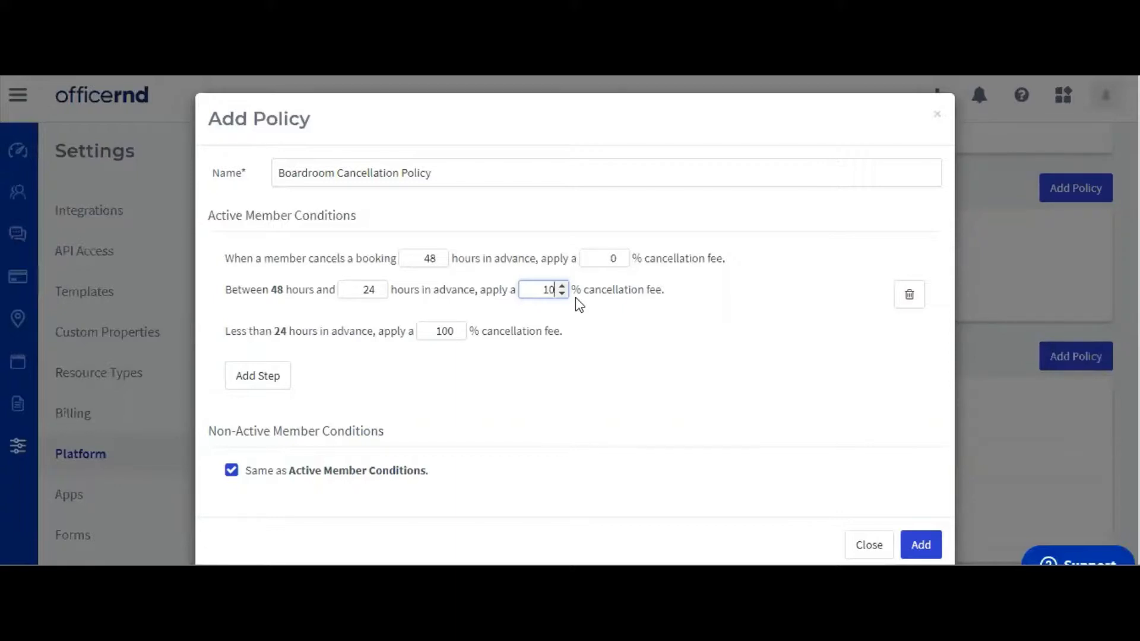
mouse_move(564, 311)
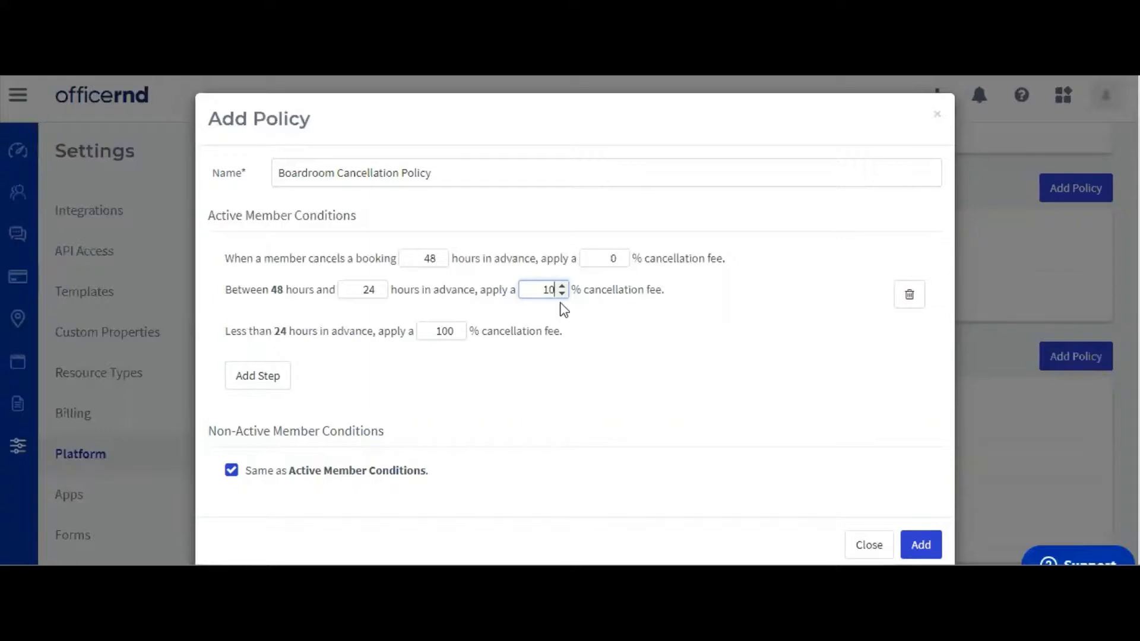
Step: Set the third step's fee to 50% for 24-12 hours ahead and add the policy
left_click(256, 376)
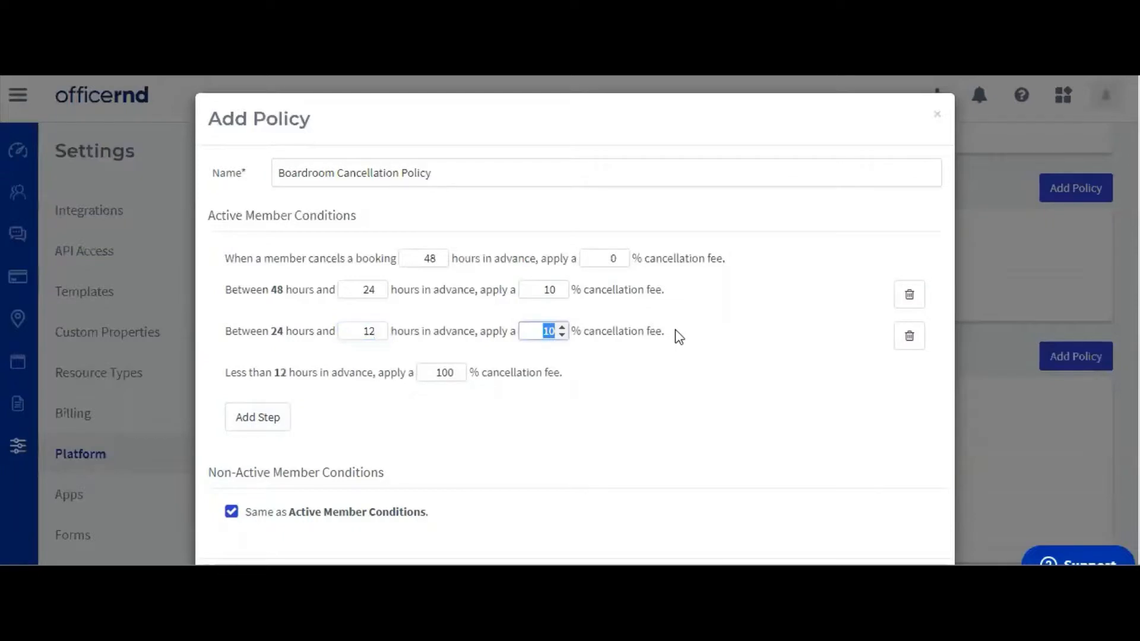
type("50")
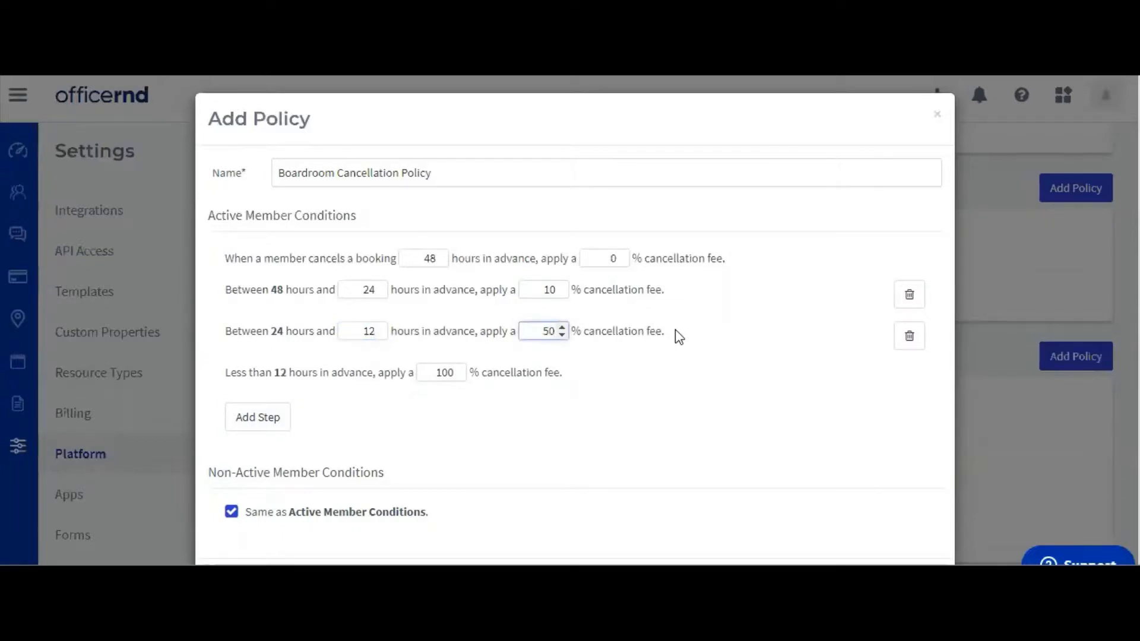
mouse_move(618, 367)
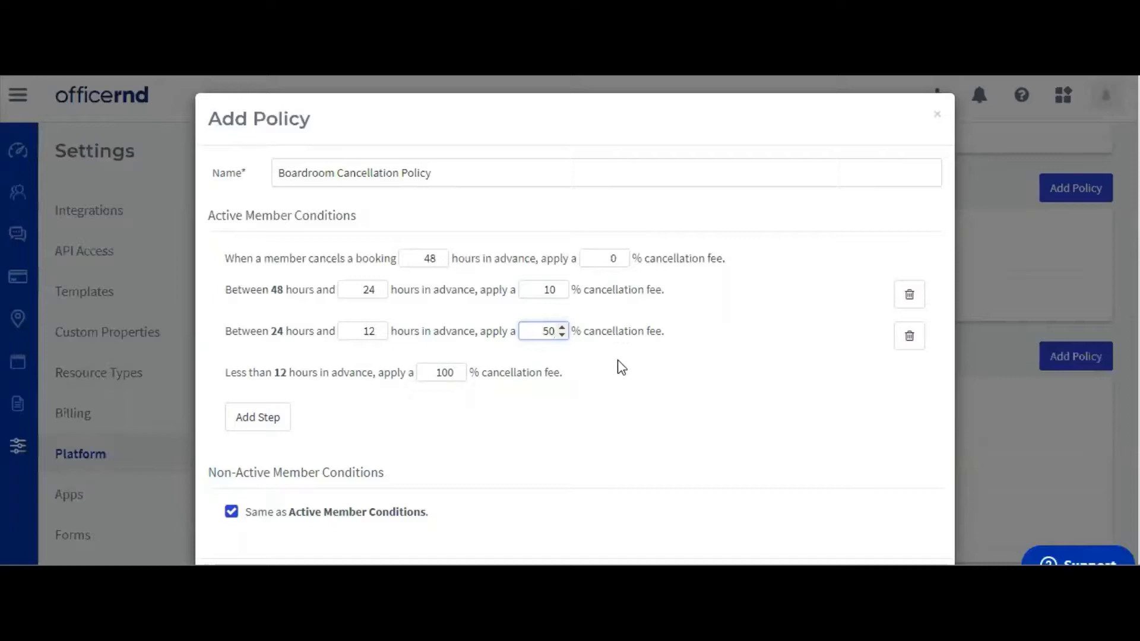
mouse_move(616, 375)
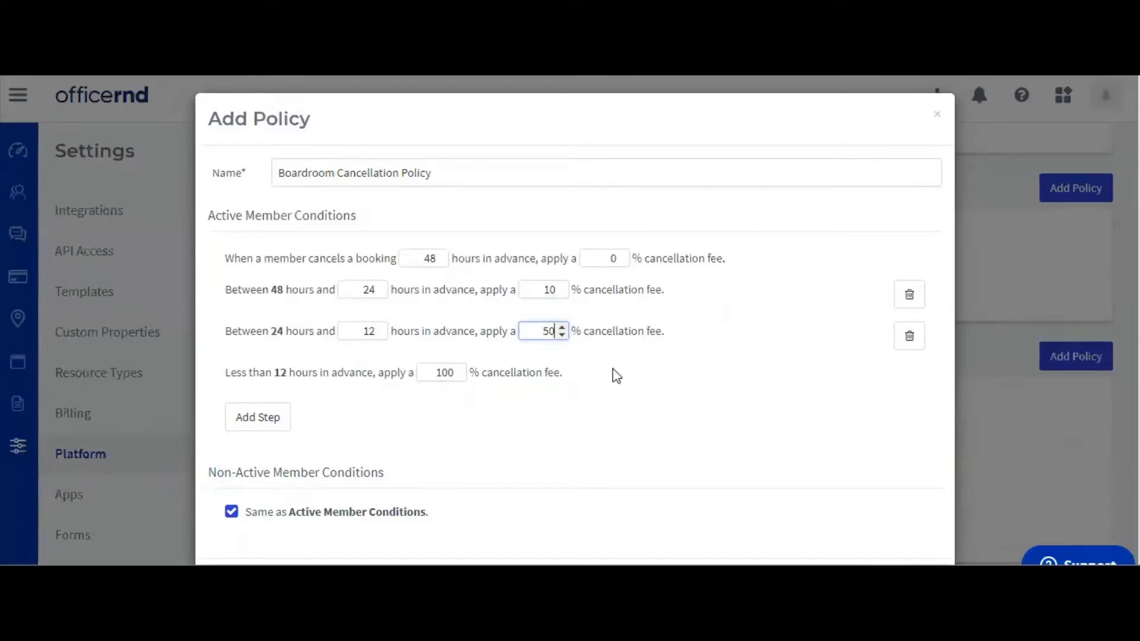
mouse_move(620, 378)
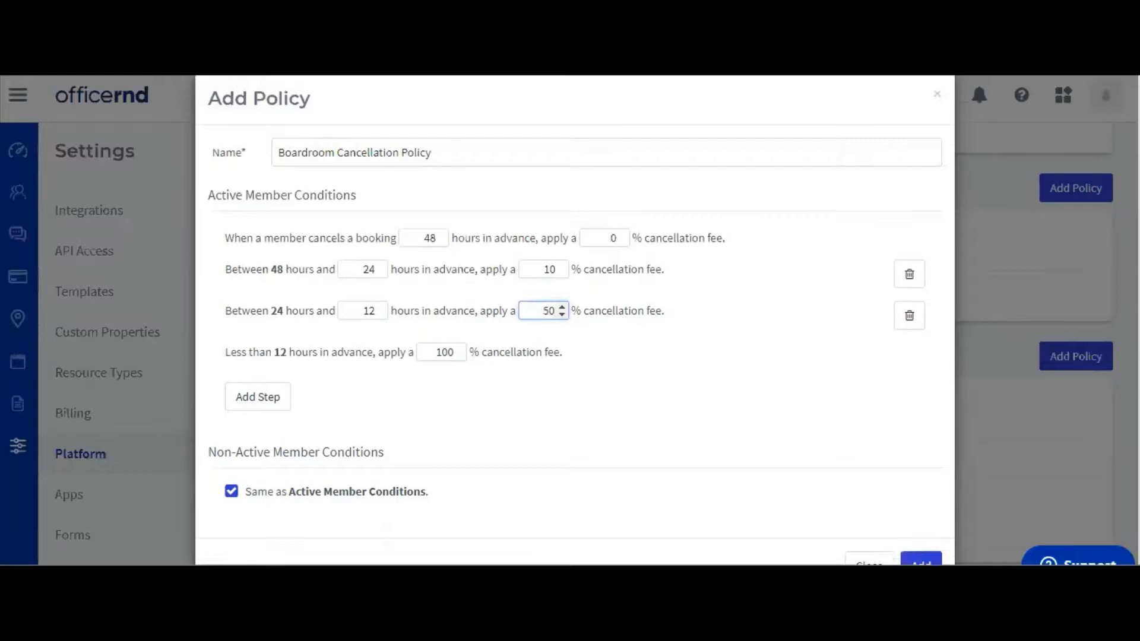
left_click(921, 564)
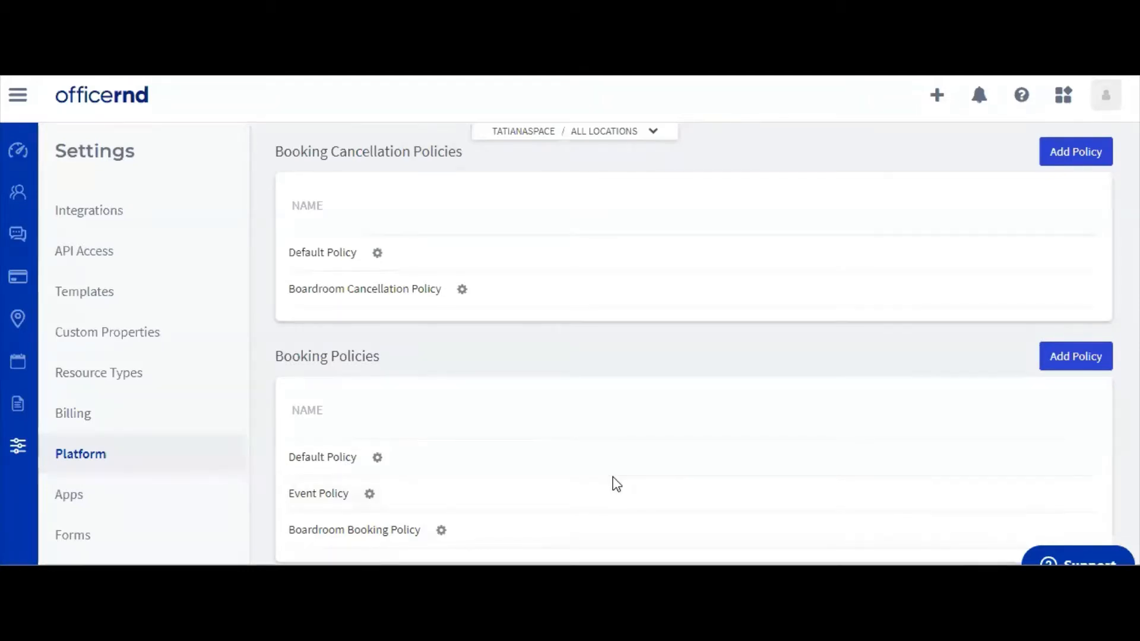
mouse_move(628, 476)
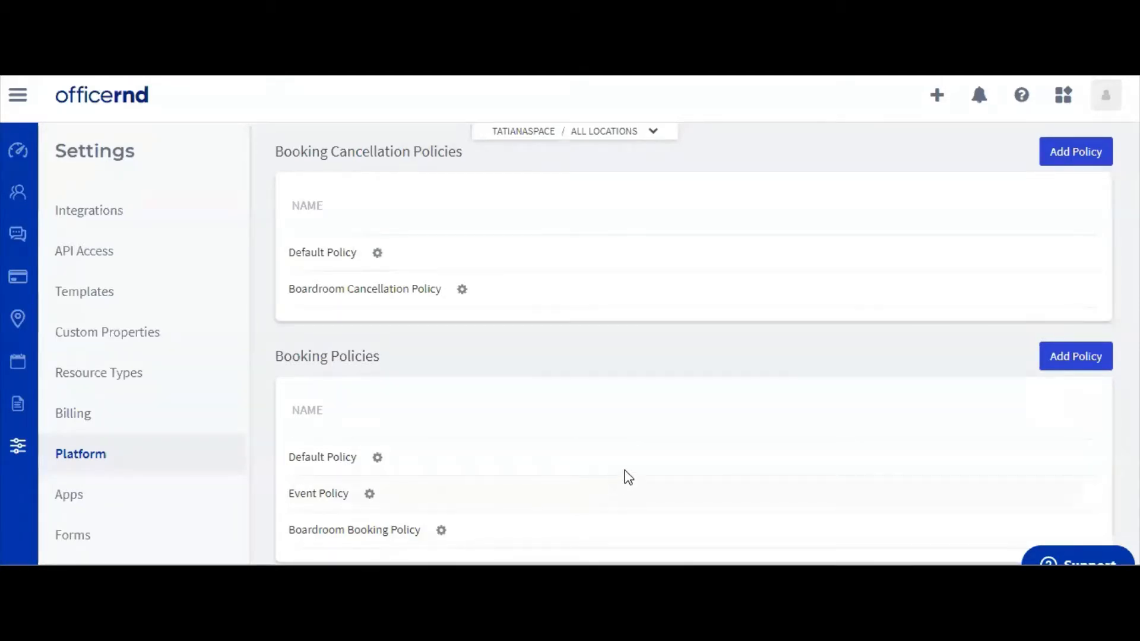
mouse_move(18, 280)
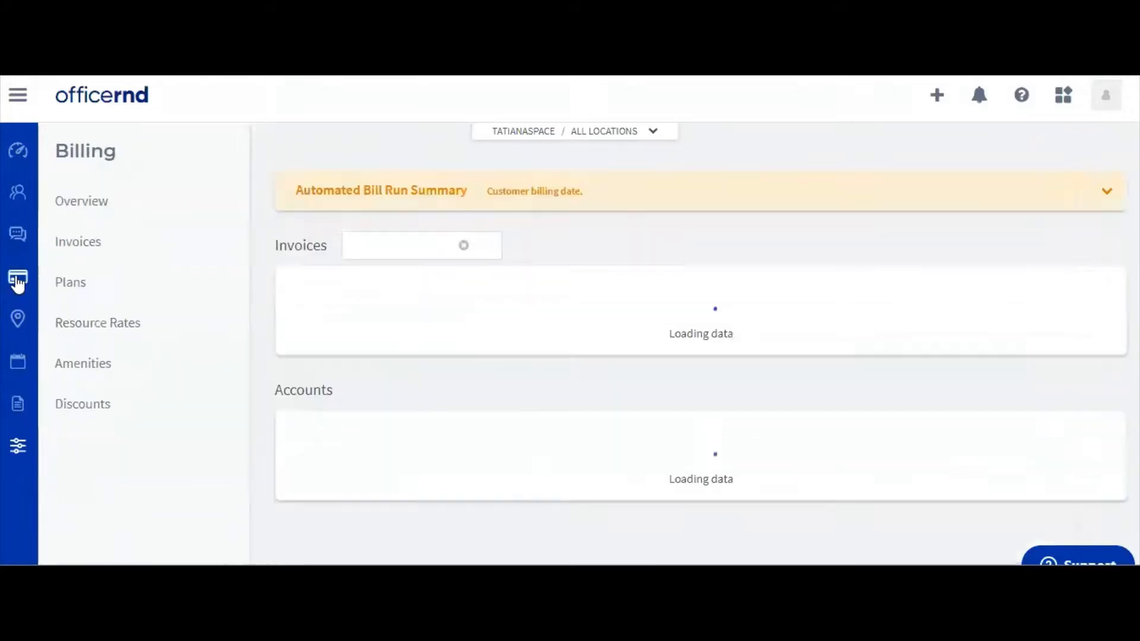
Step: Open Boardroom Rate from the Billing resource rates list
left_click(97, 323)
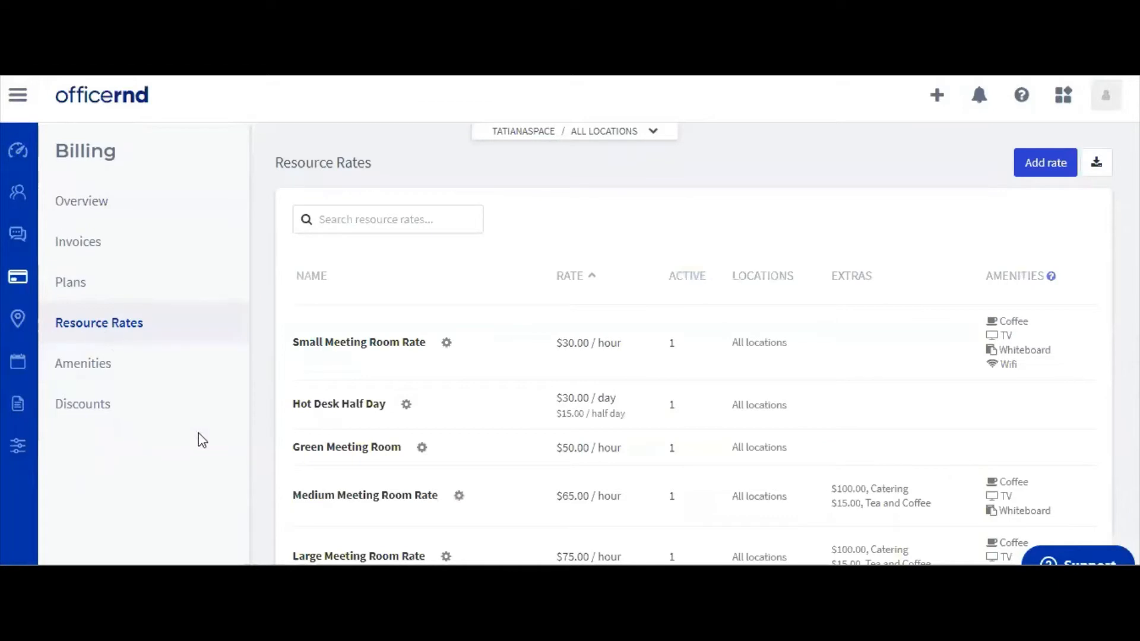
scroll("down", 3)
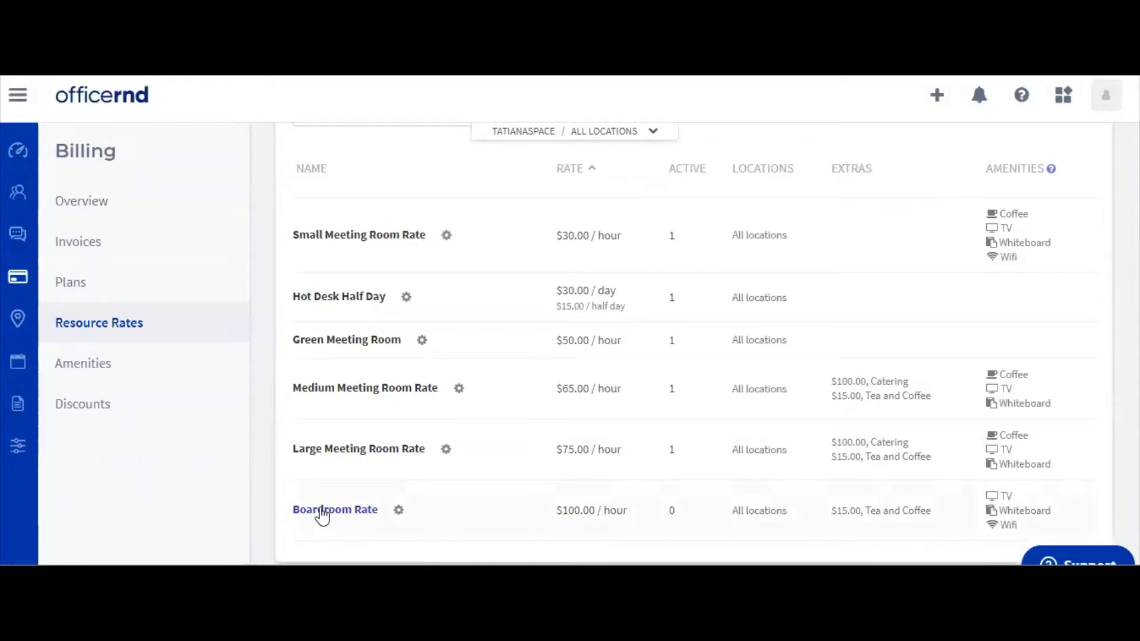
left_click(334, 510)
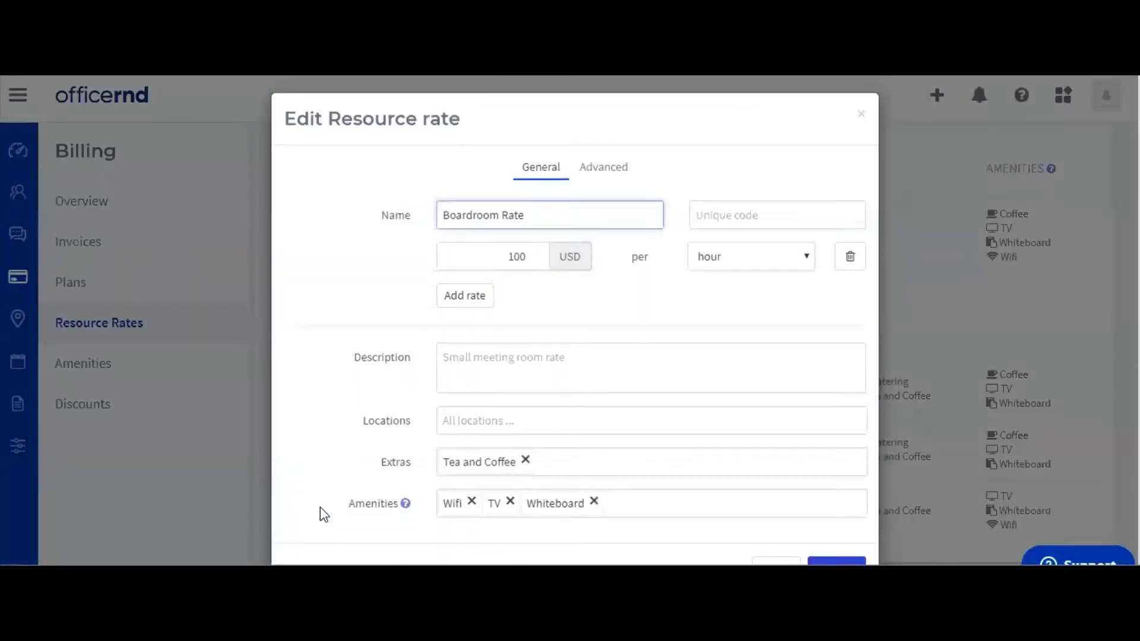
mouse_move(603, 166)
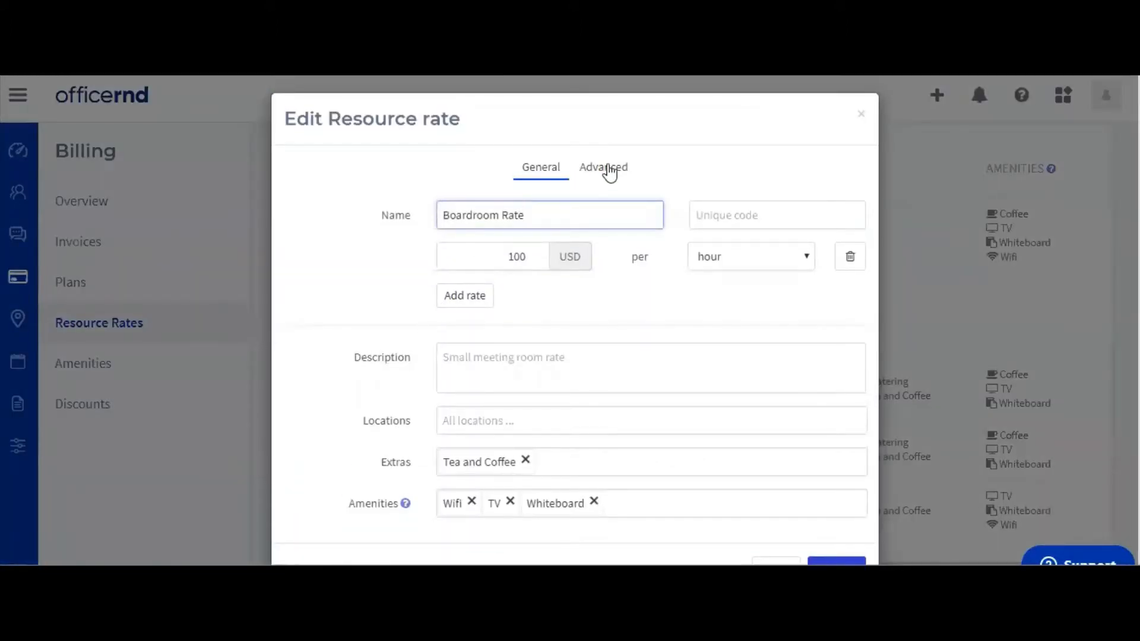
Step: In Advanced, assign Boardroom Cancellation and Booking policies and update the rate
left_click(602, 168)
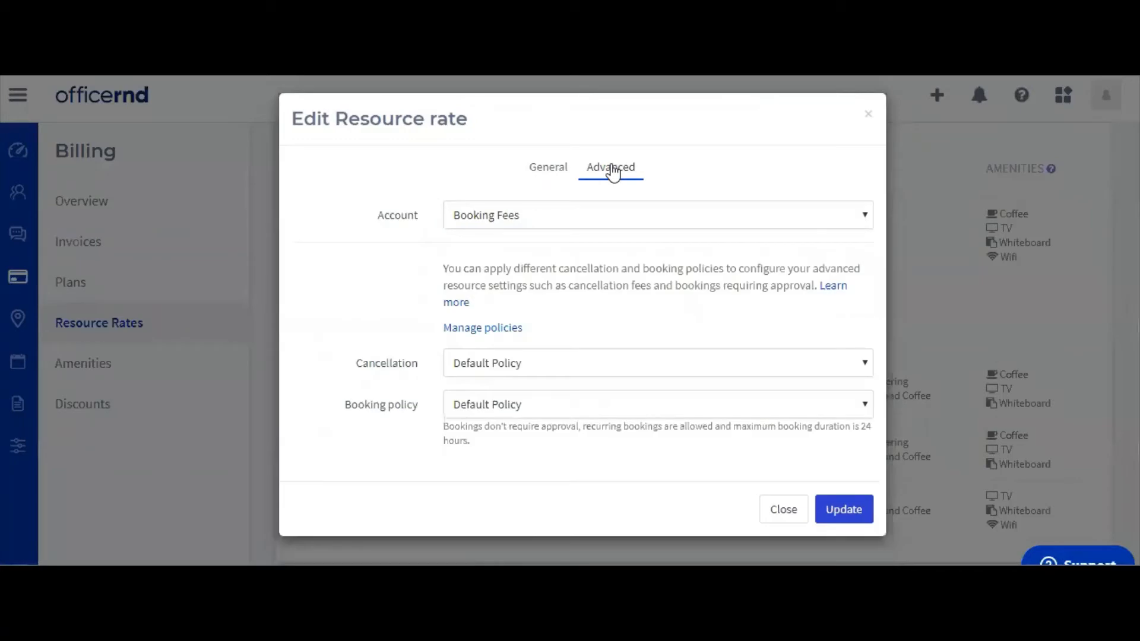
mouse_move(607, 318)
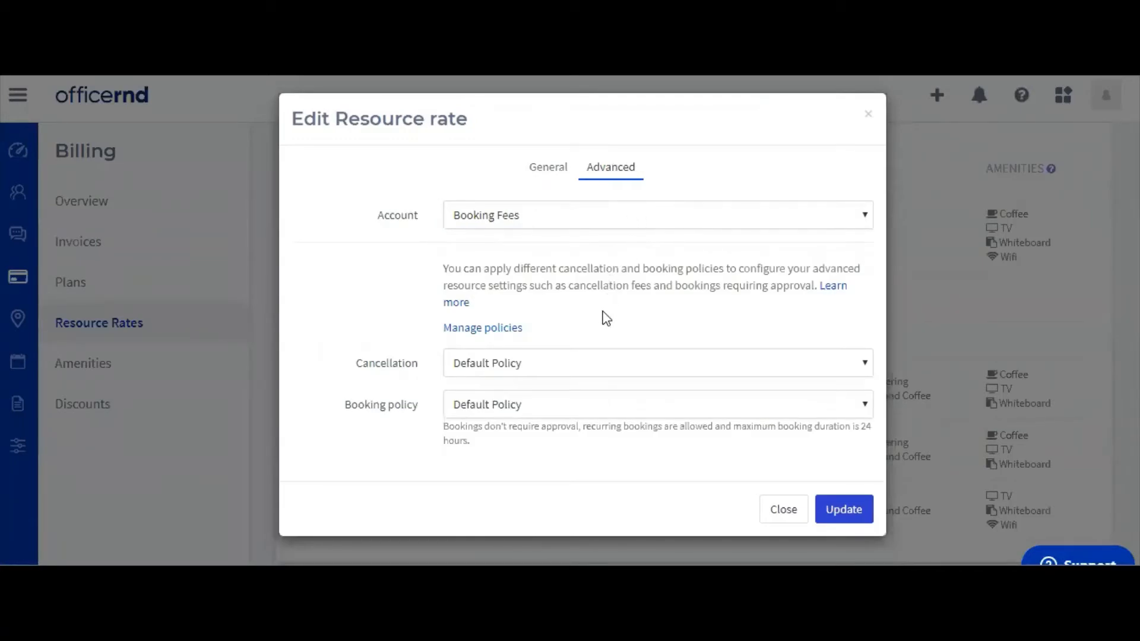
mouse_move(603, 327)
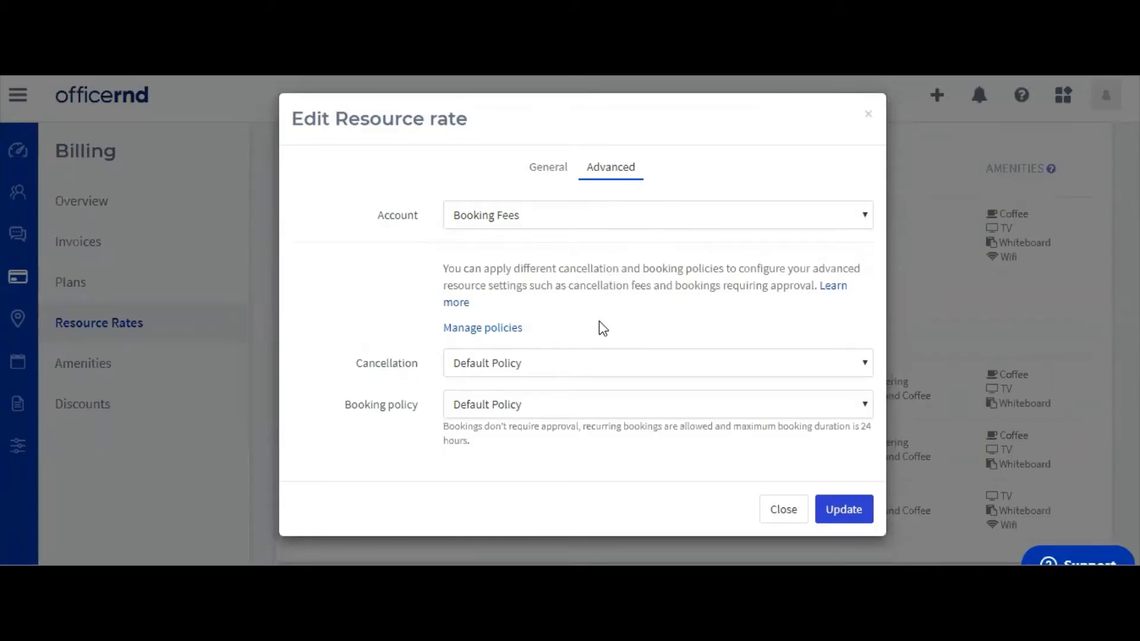
mouse_move(600, 342)
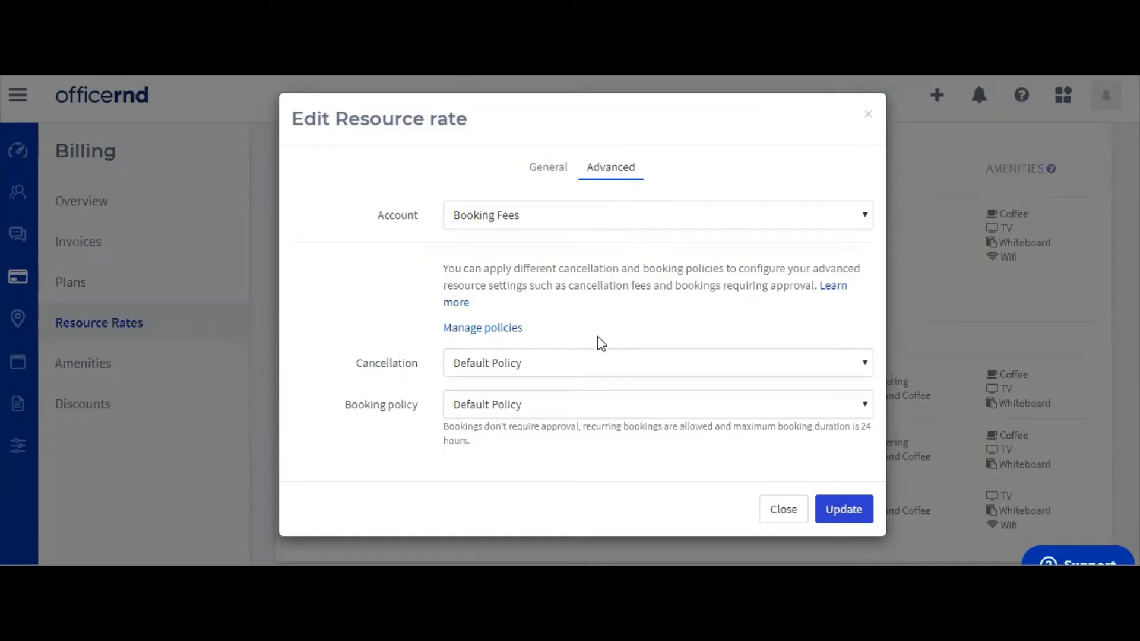
mouse_move(809, 371)
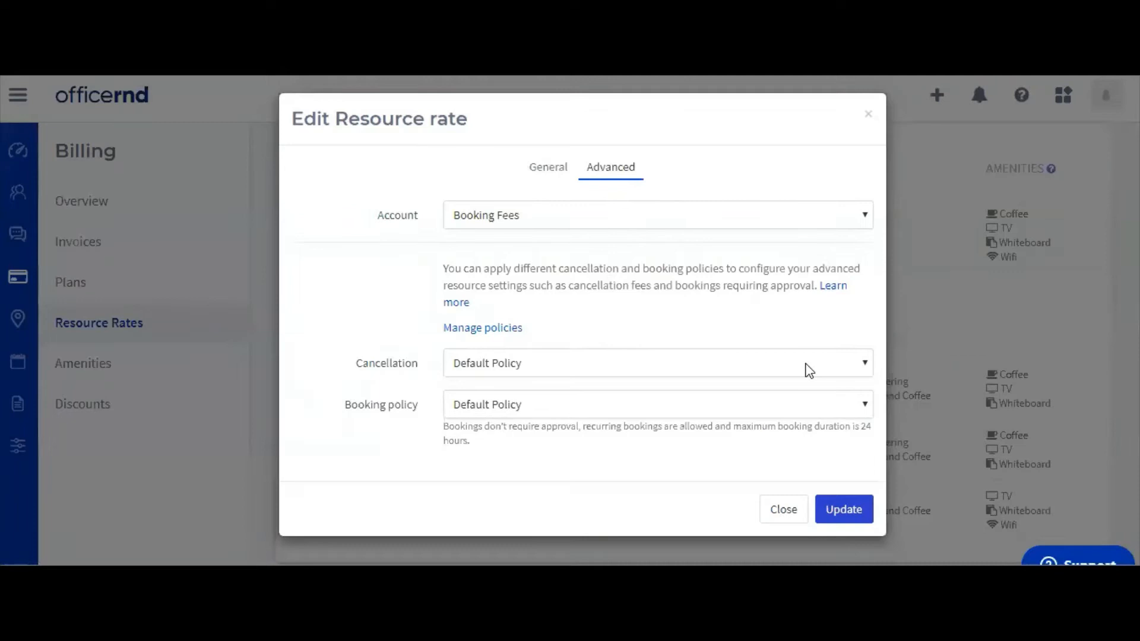
left_click(655, 363)
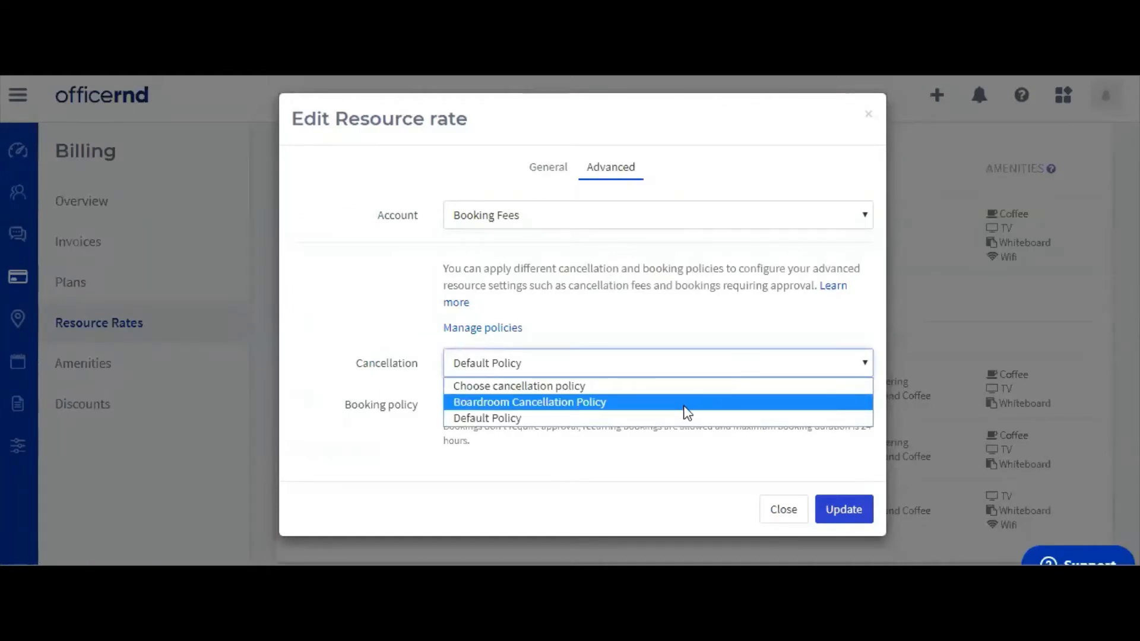
left_click(529, 402)
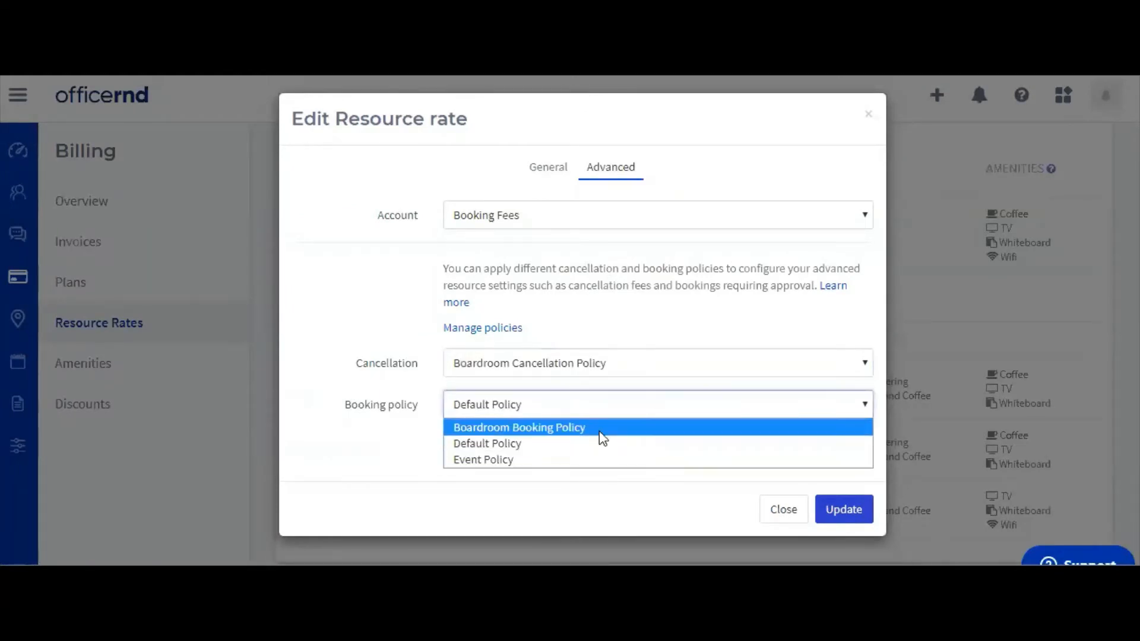
left_click(519, 427)
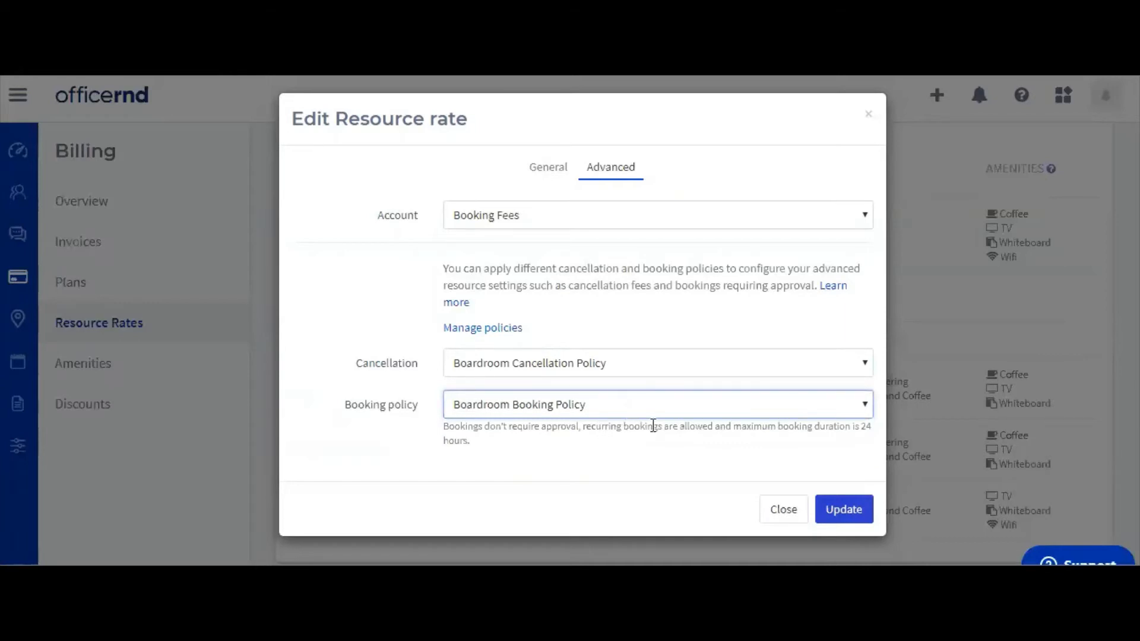
left_click(842, 509)
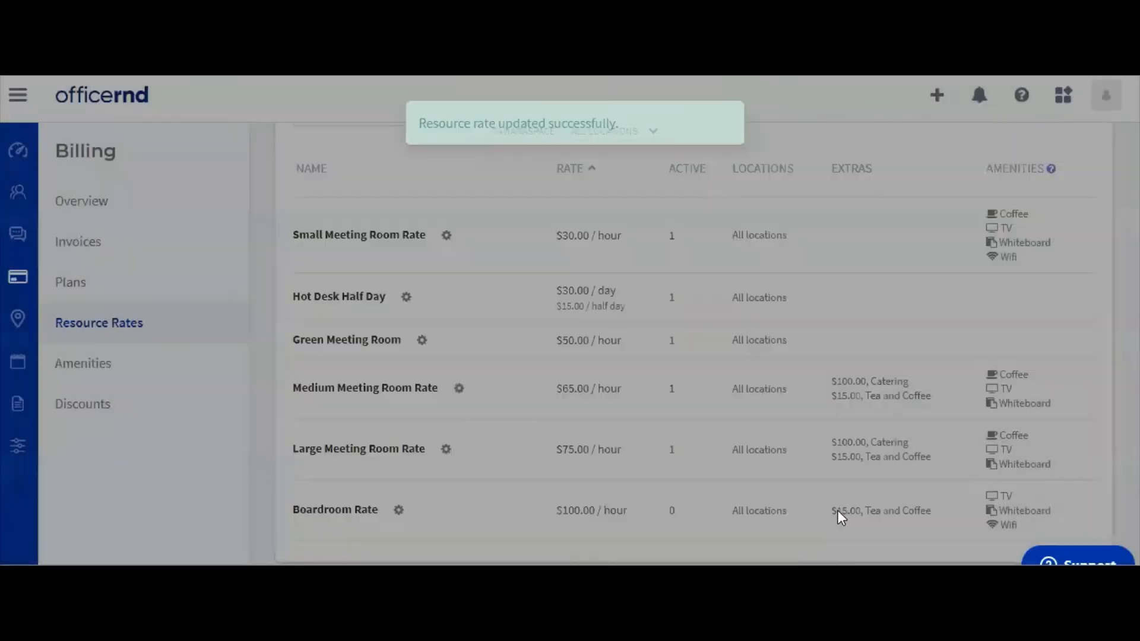